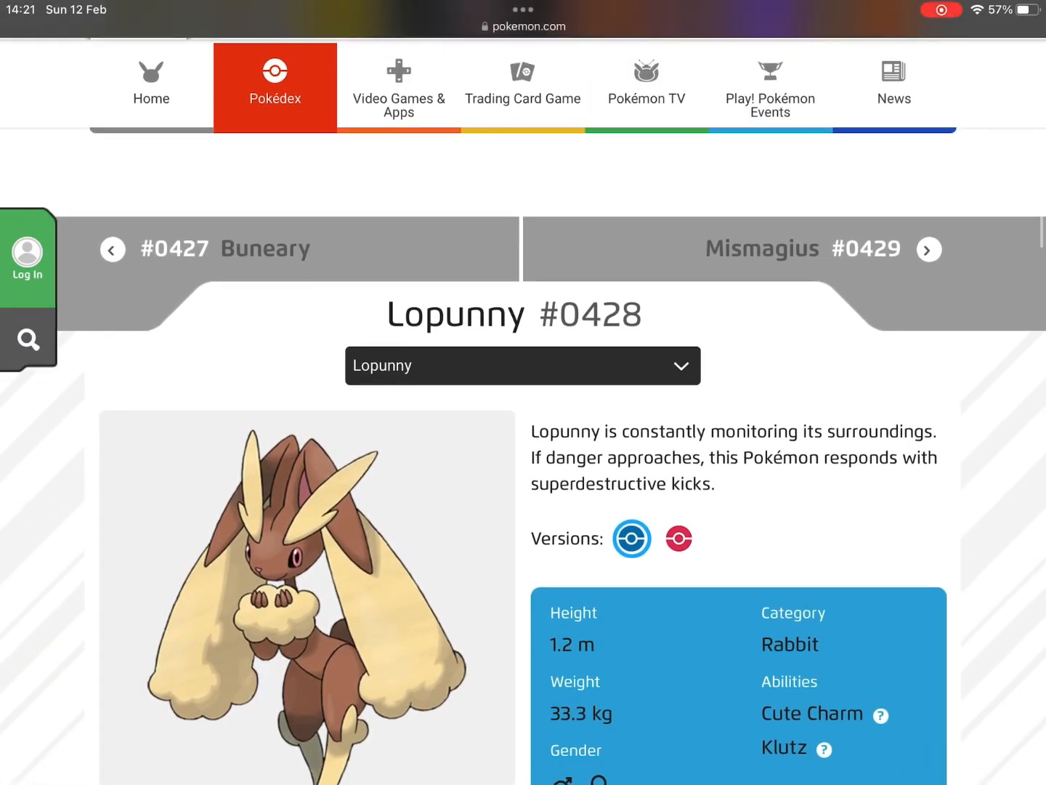
# Scroll through the Uxie and Azelf Pokédex entries on pokemon.com
pyautogui.scroll(-3)
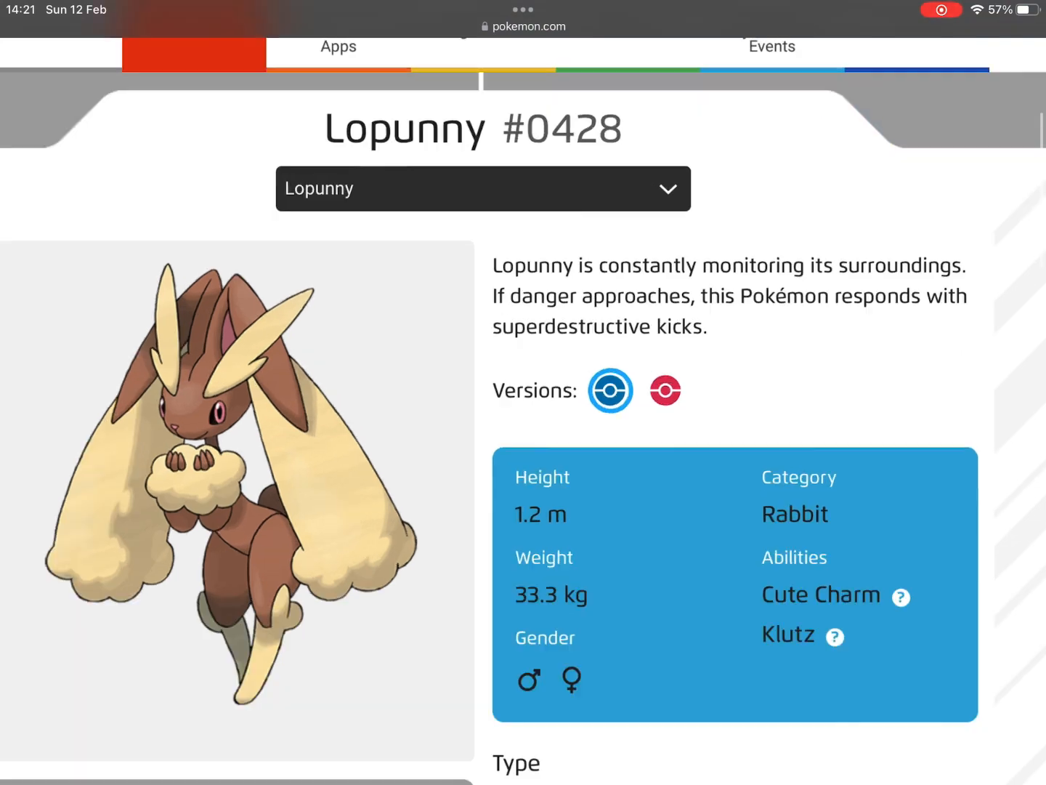
pyautogui.scroll(-3)
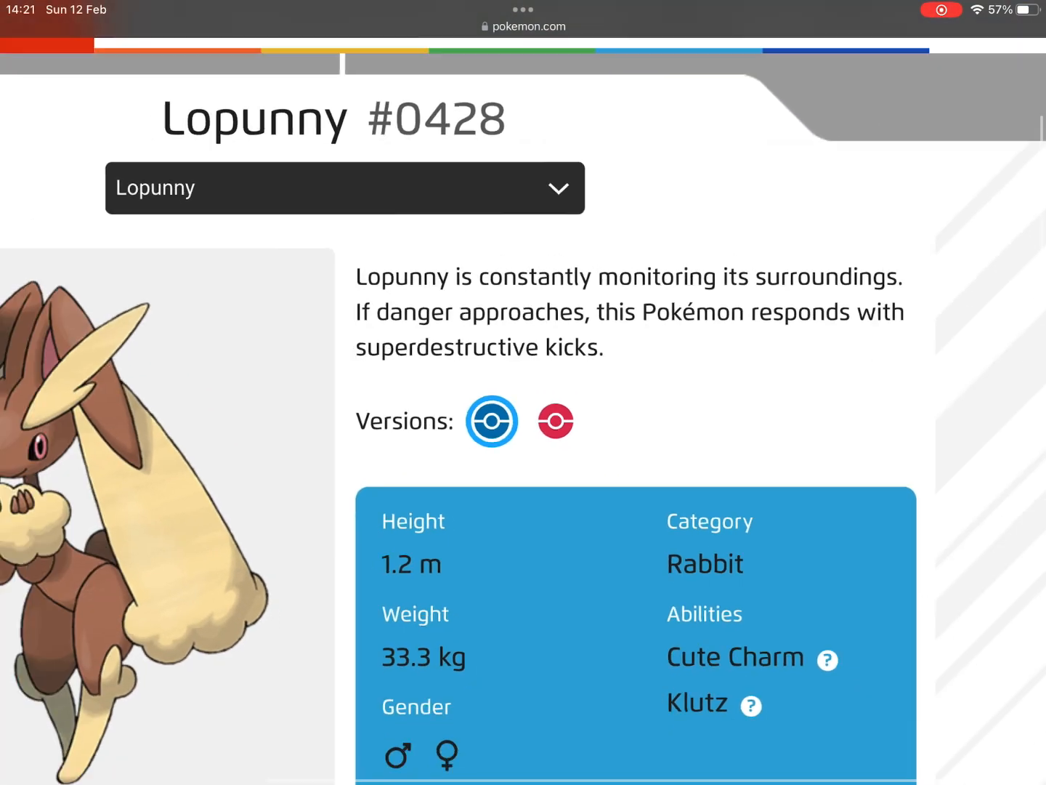
pyautogui.scroll(-3)
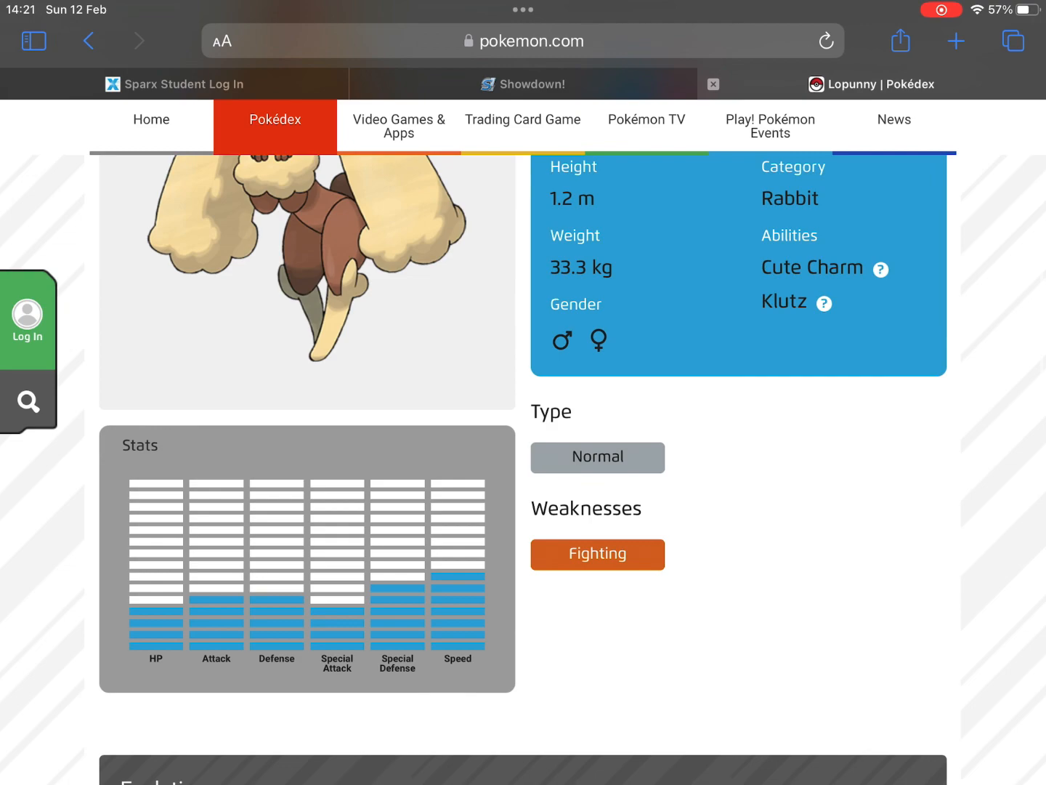
pyautogui.scroll(-3)
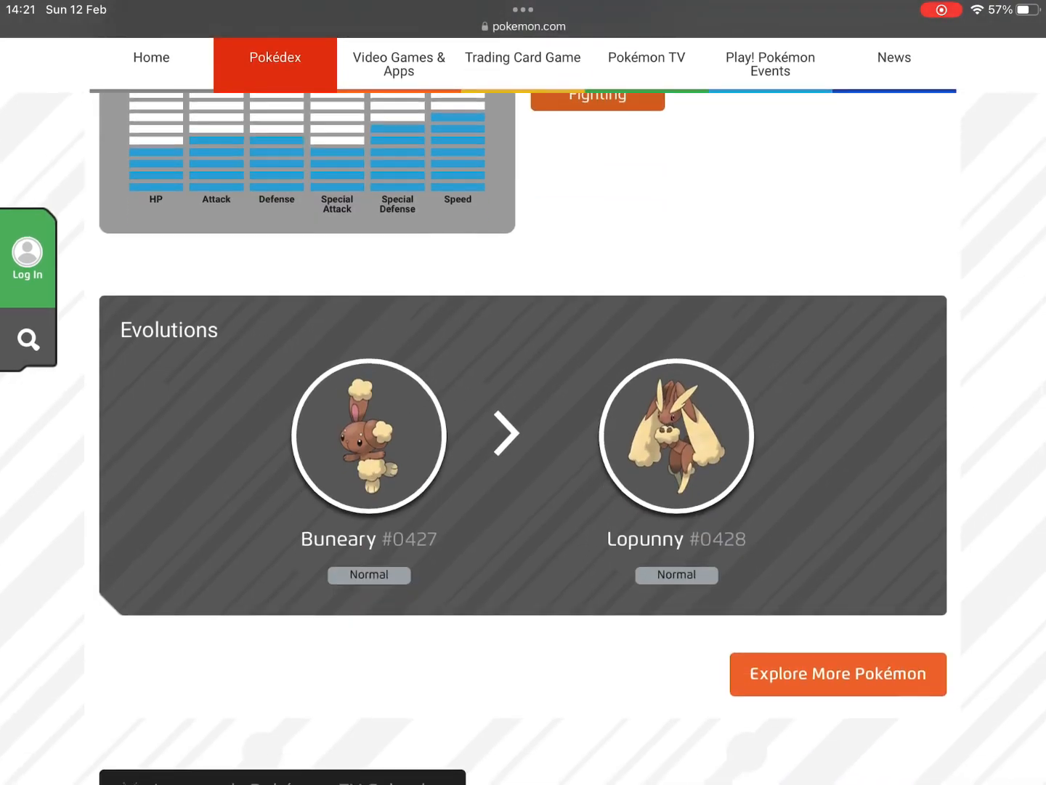
pyautogui.scroll(-3)
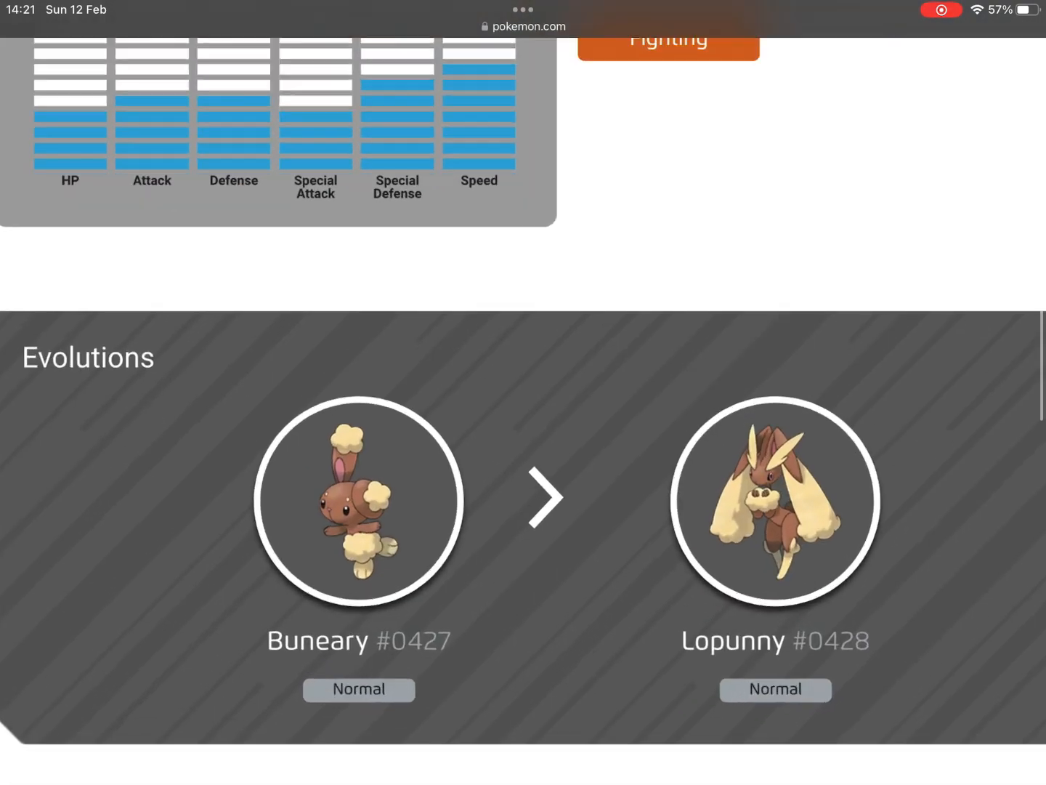
pyautogui.scroll(-3)
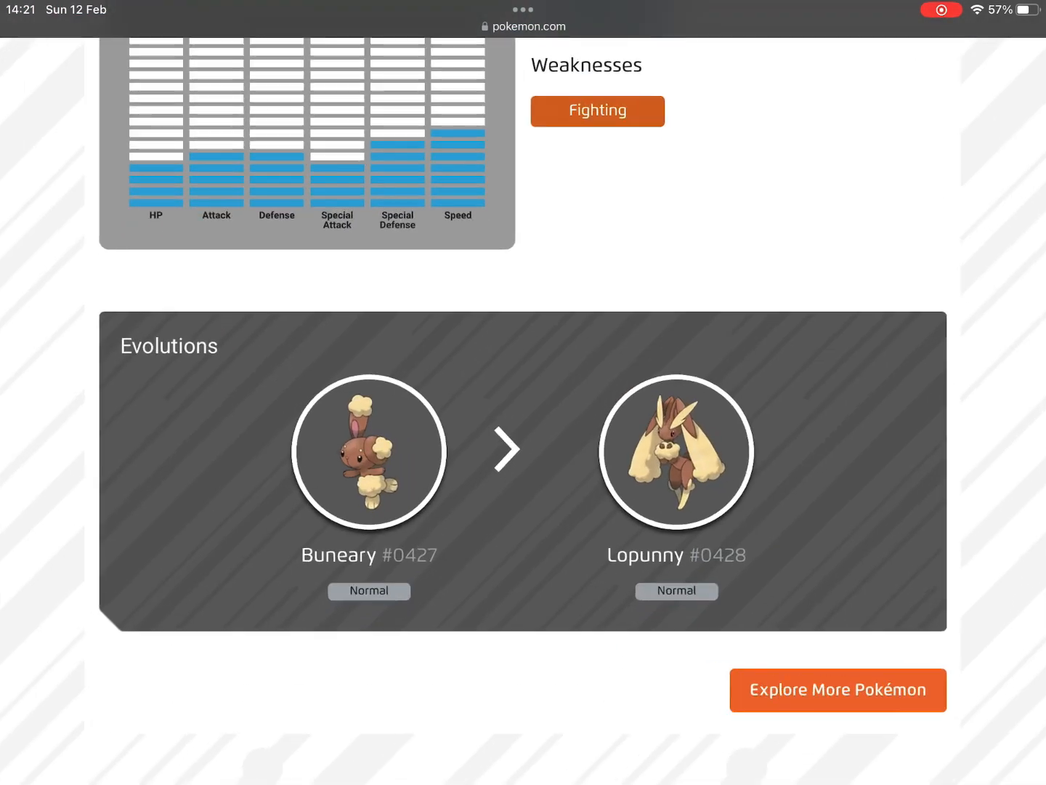
pyautogui.click(674, 451)
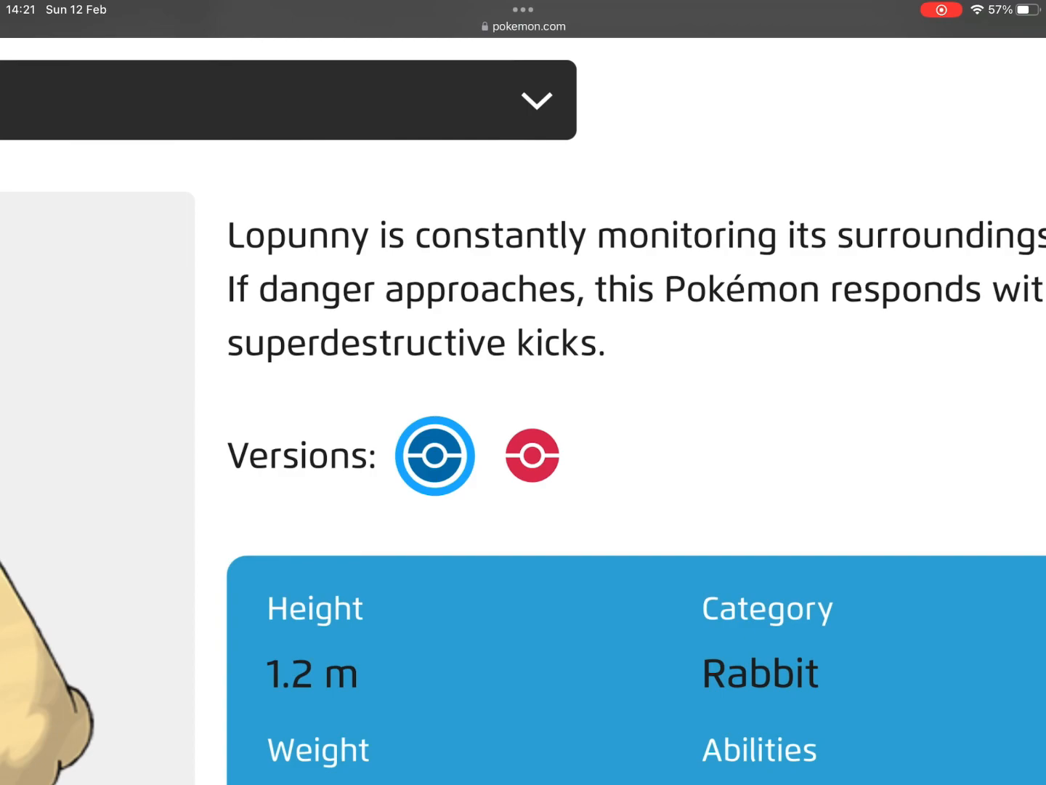
pyautogui.scroll(3)
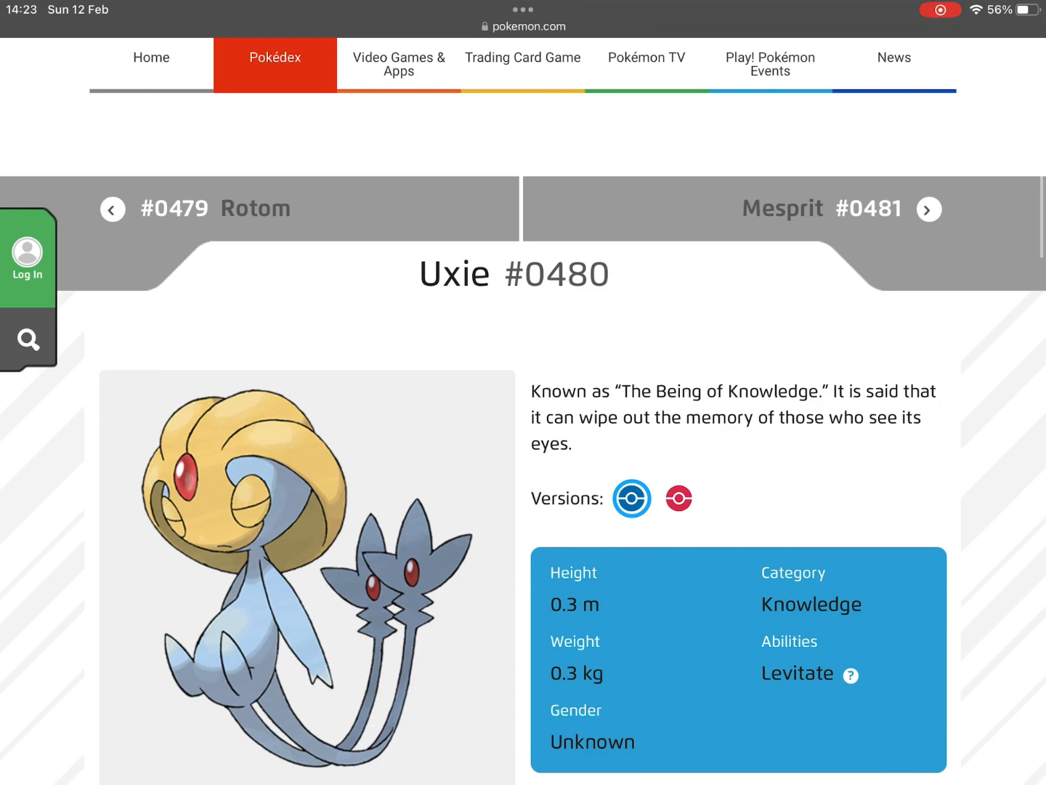
pyautogui.scroll(-3)
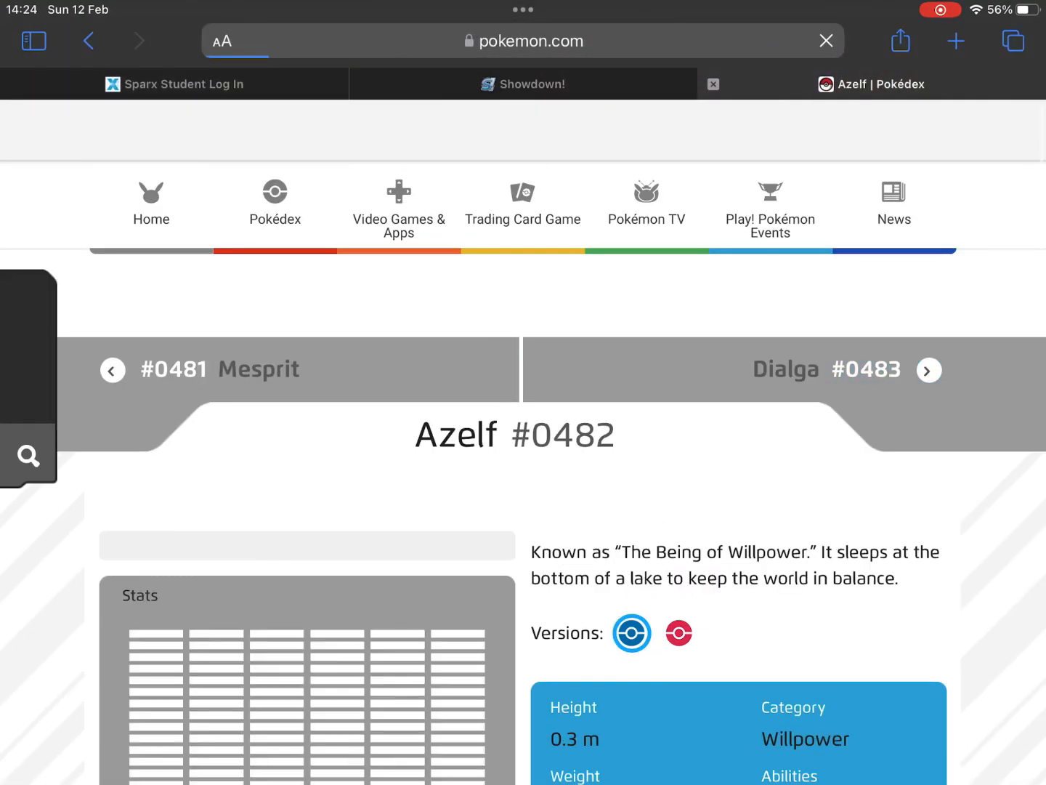
# Search the web for the Lake Guardians, then return to the Pokédex for Espathra #0956
pyautogui.click(956, 40)
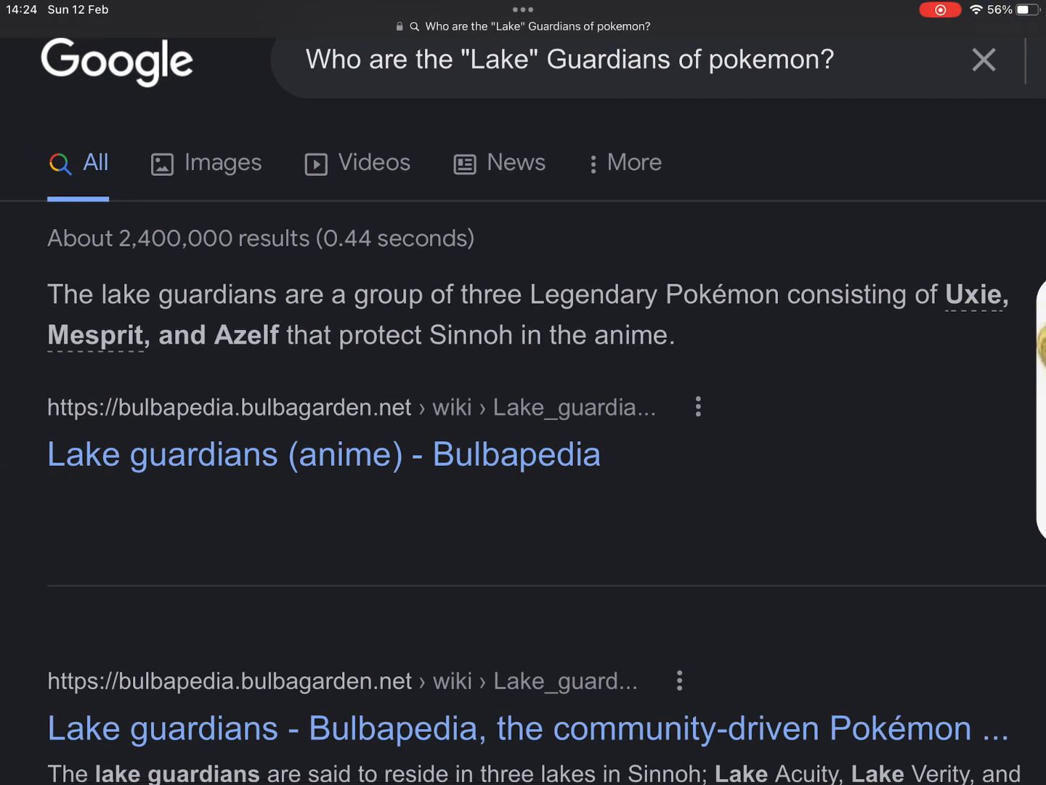
pyautogui.hscroll(3)
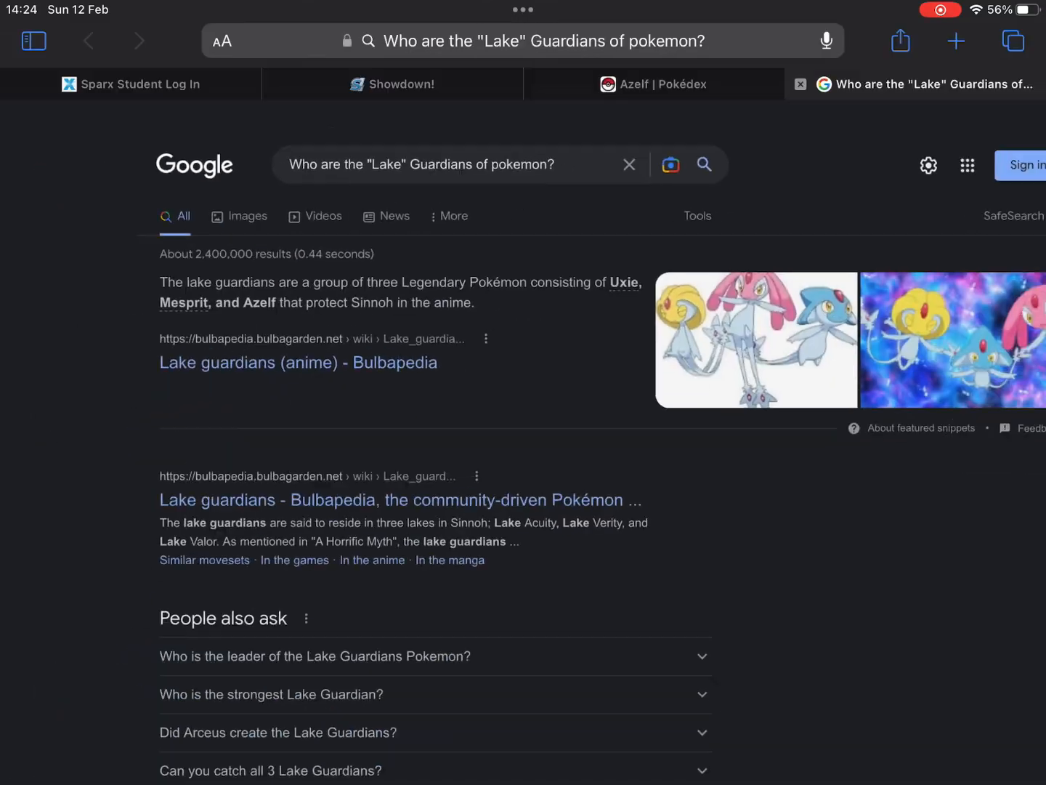
pyautogui.click(653, 84)
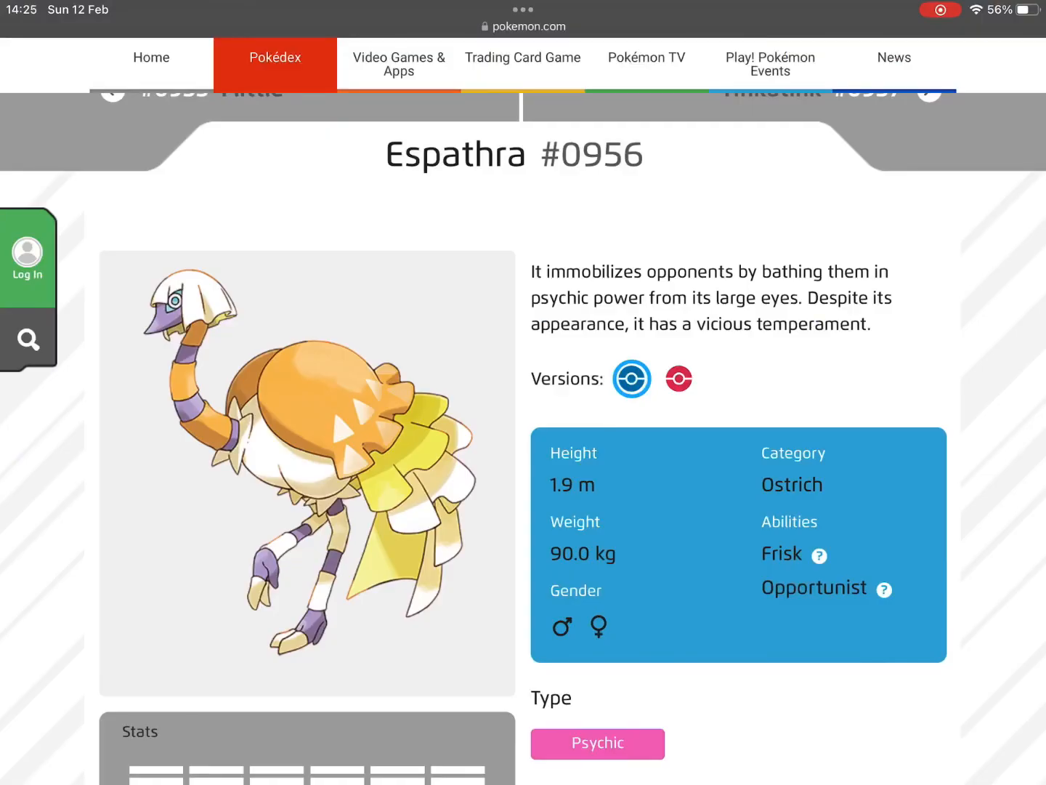
pyautogui.scroll(3)
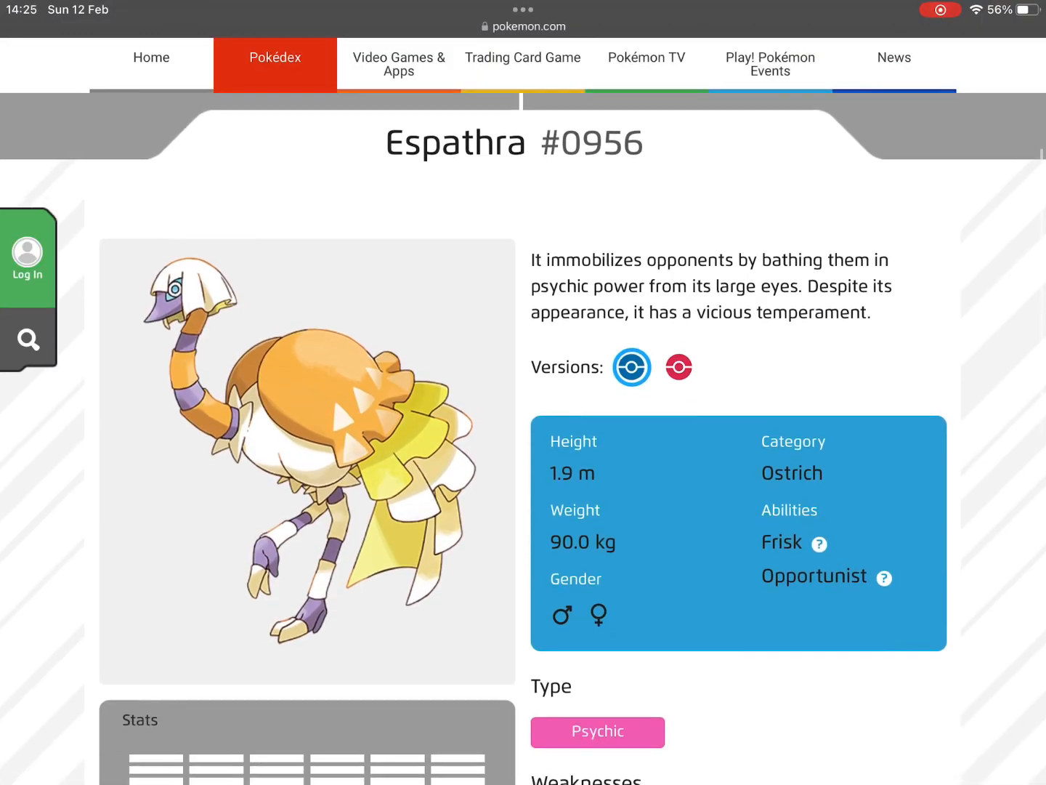
pyautogui.scroll(-3)
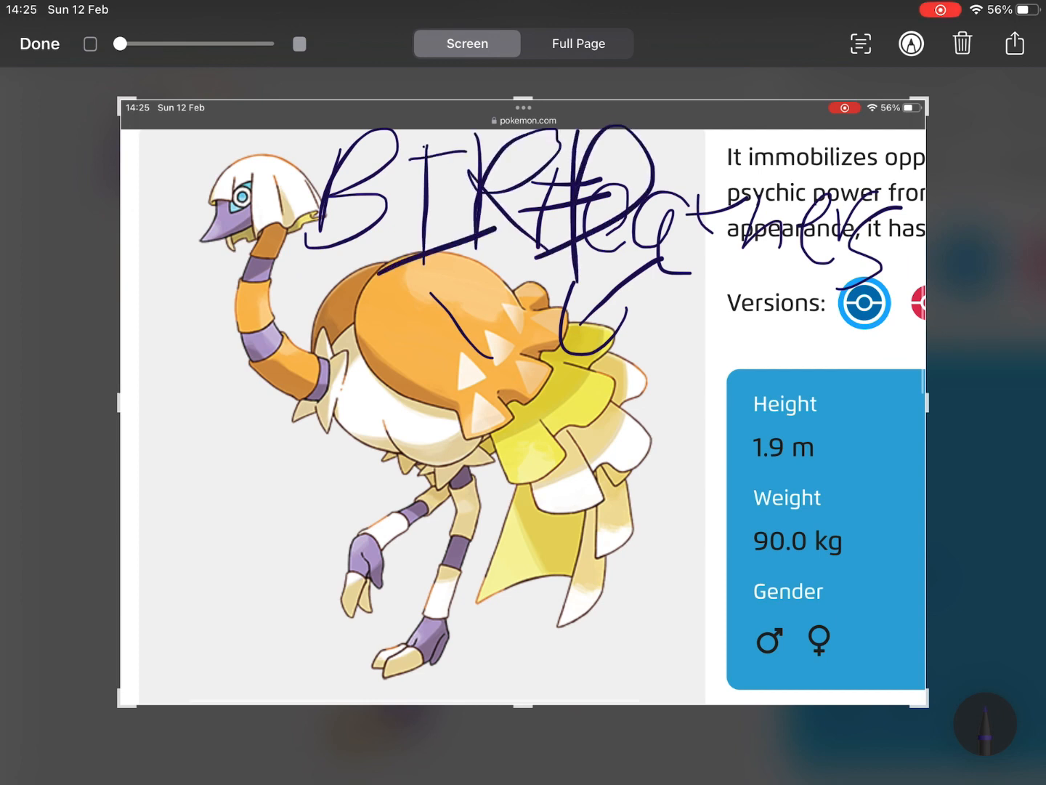
# Finish the annotated Espathra screenshot and dismiss it from Markup
pyautogui.click(1014, 43)
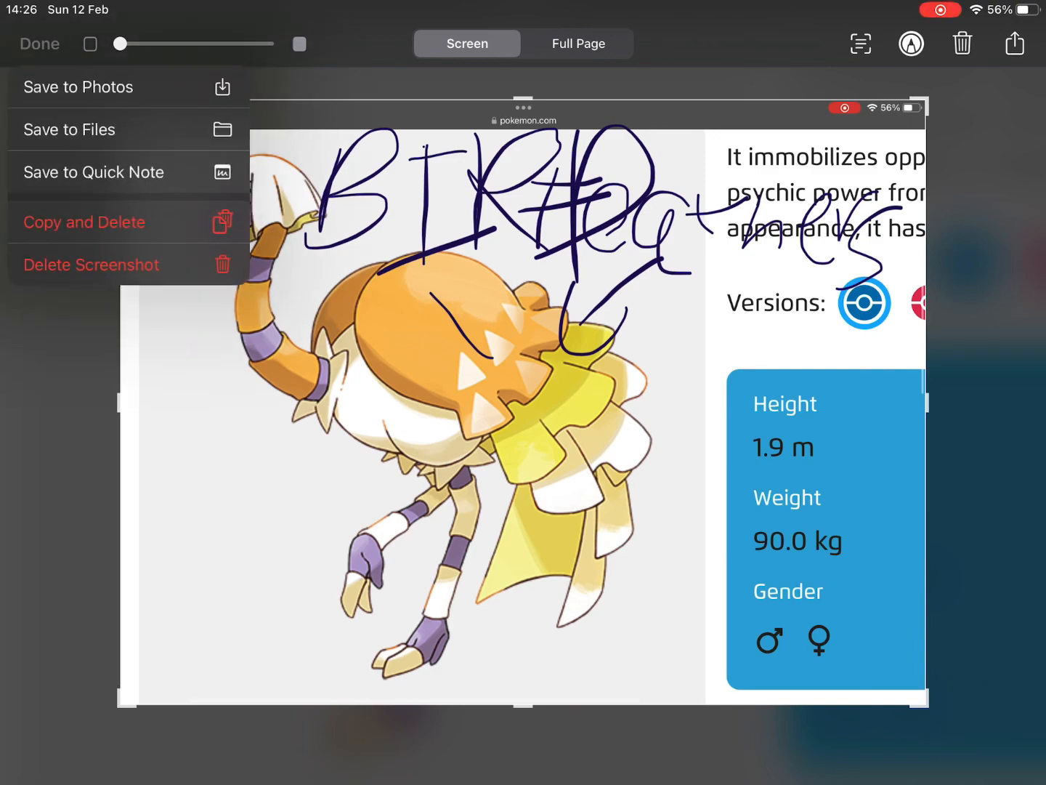
pyautogui.click(39, 44)
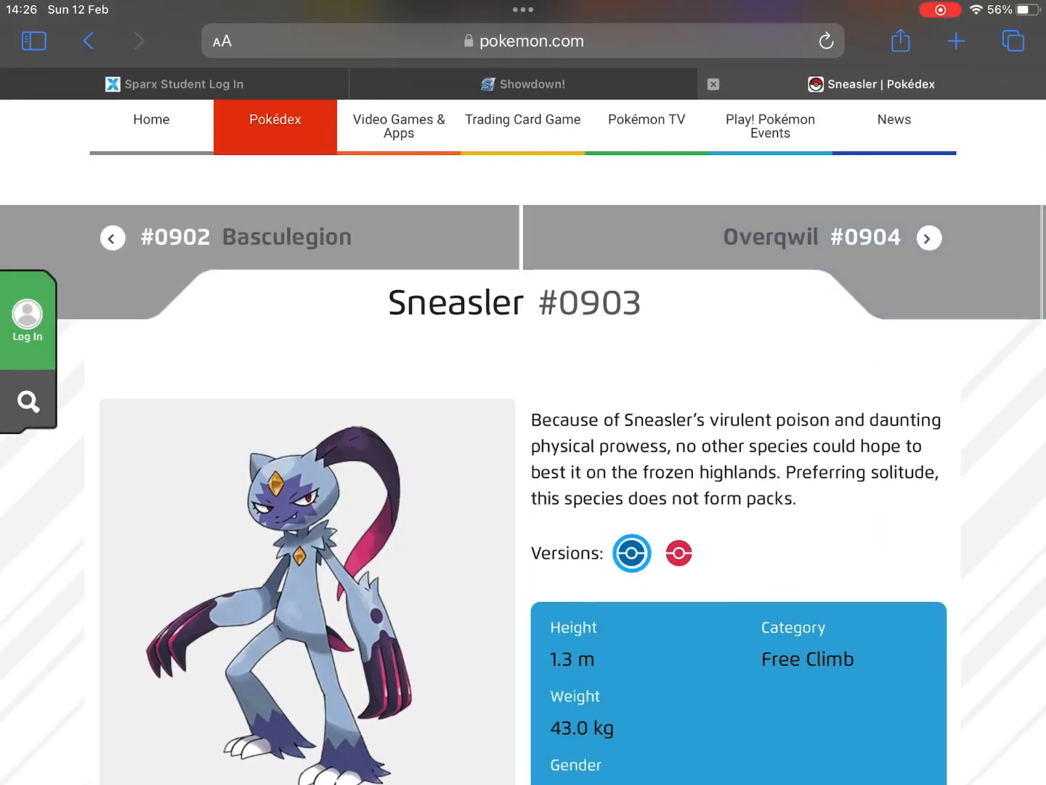
# Scroll through Sneasler's #0903 entry to its evolution line
pyautogui.scroll(-3)
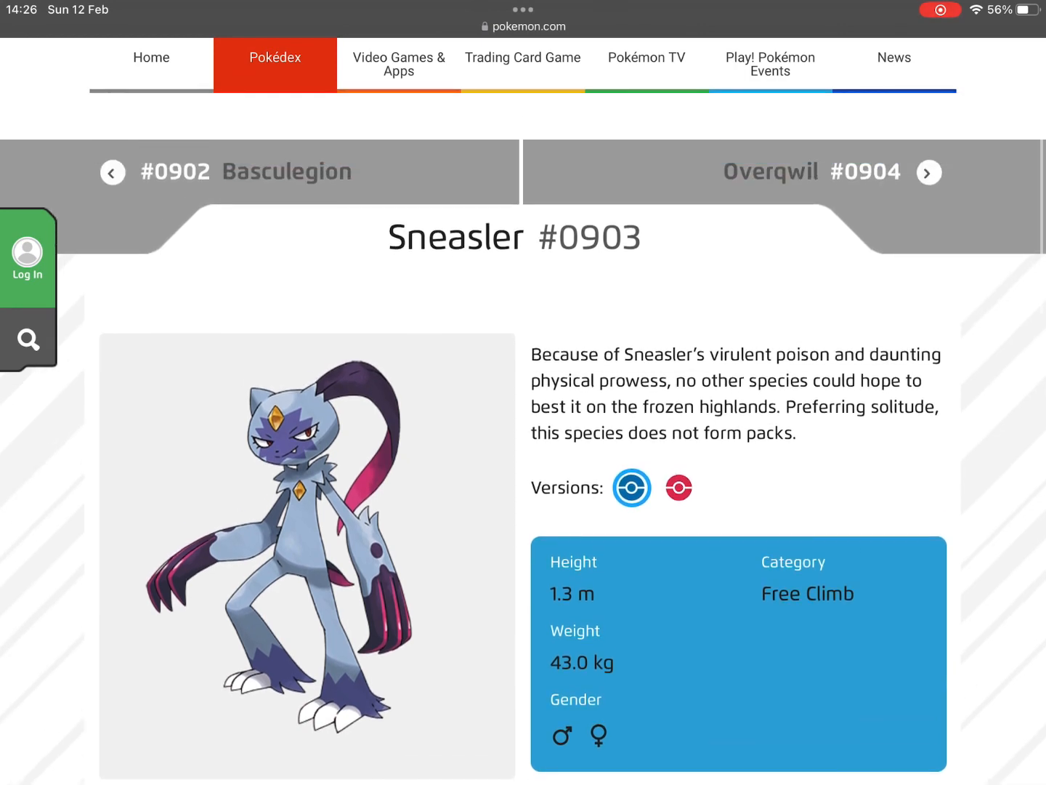
pyautogui.scroll(-3)
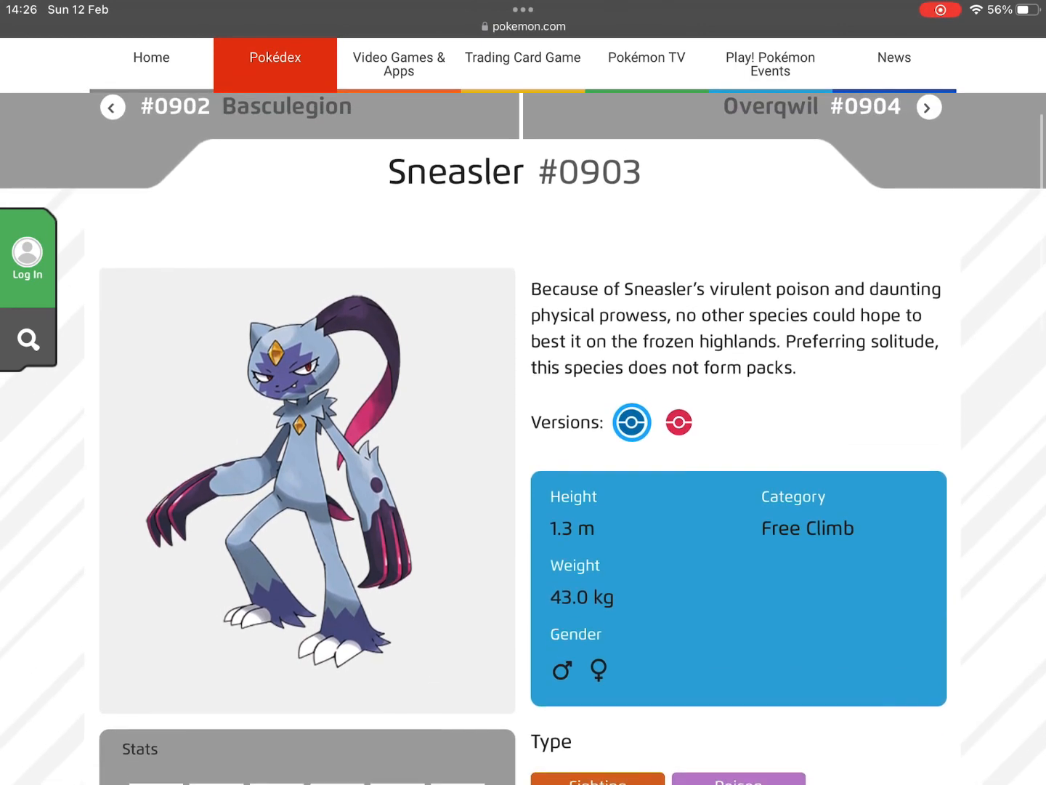
pyautogui.scroll(-3)
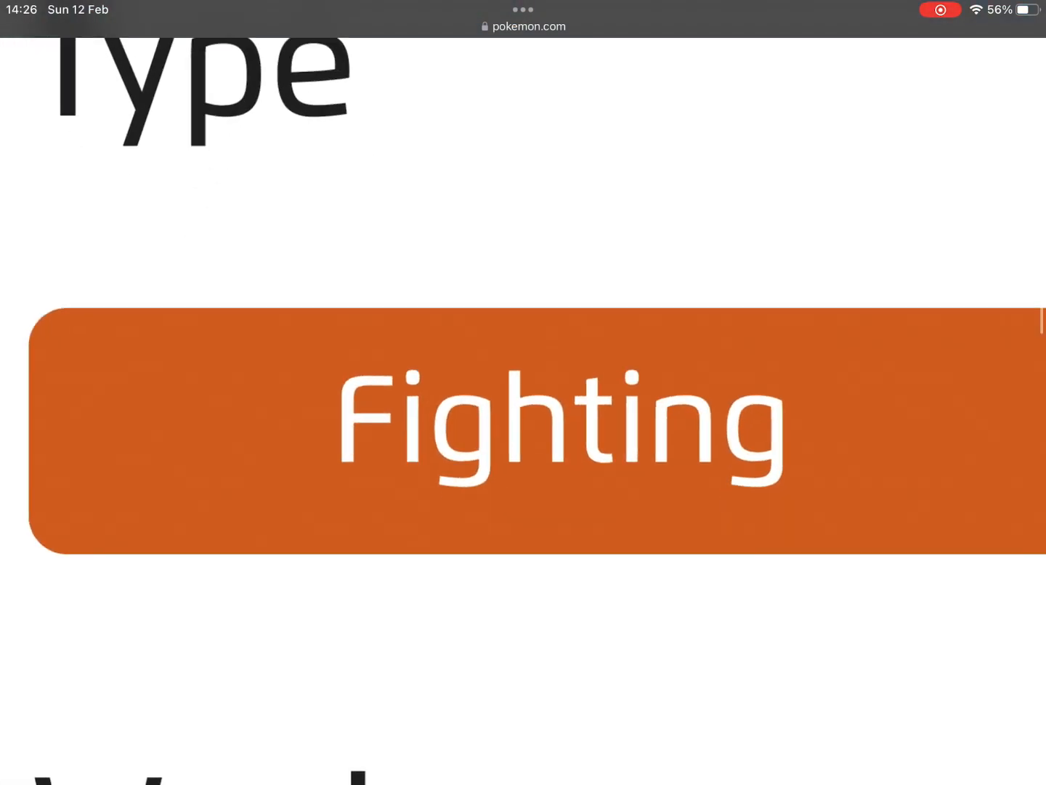
pyautogui.scroll(3)
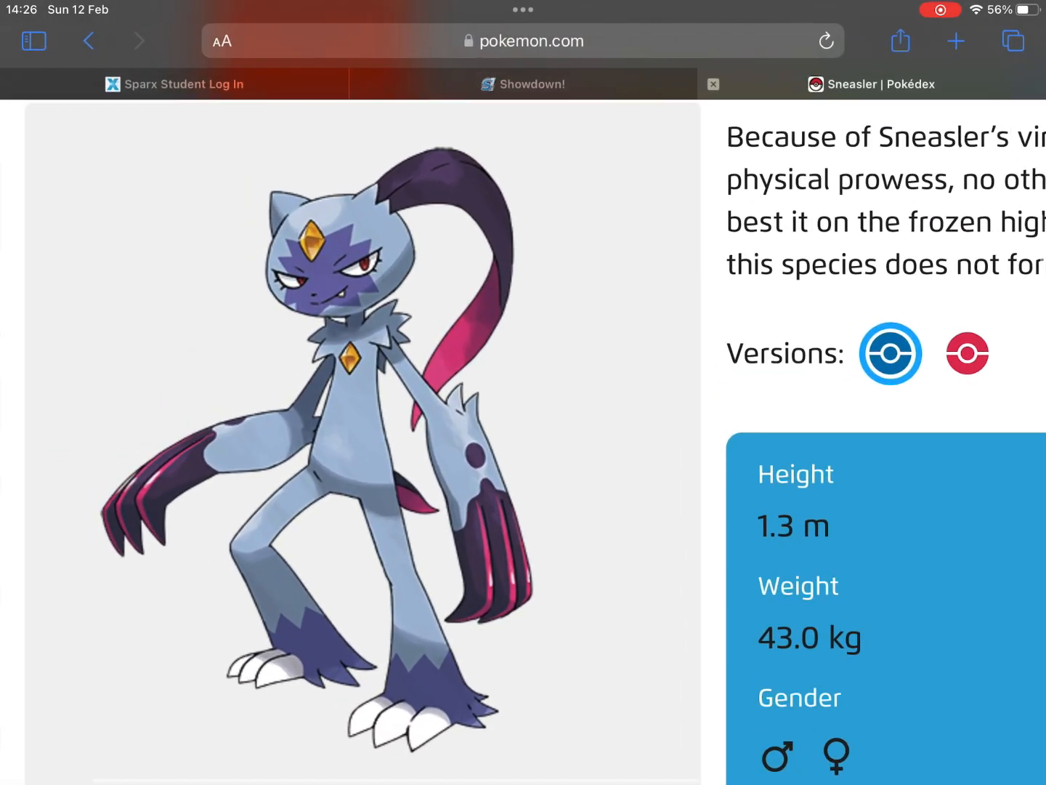
pyautogui.scroll(3)
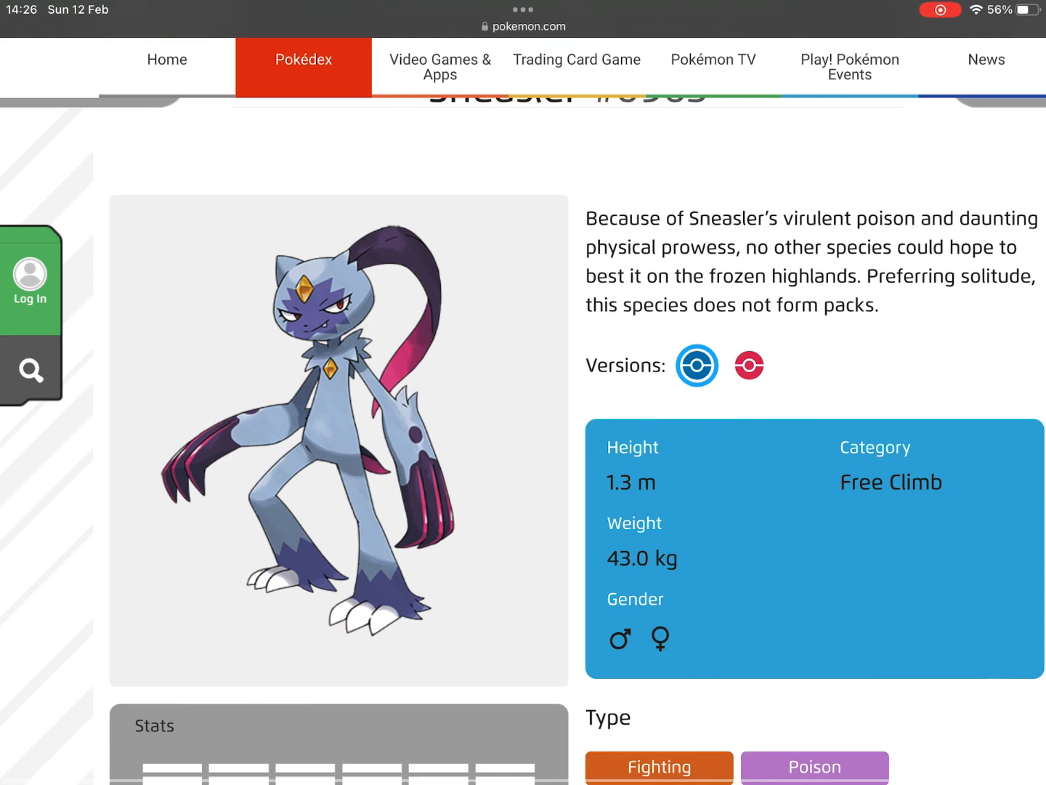
pyautogui.scroll(-3)
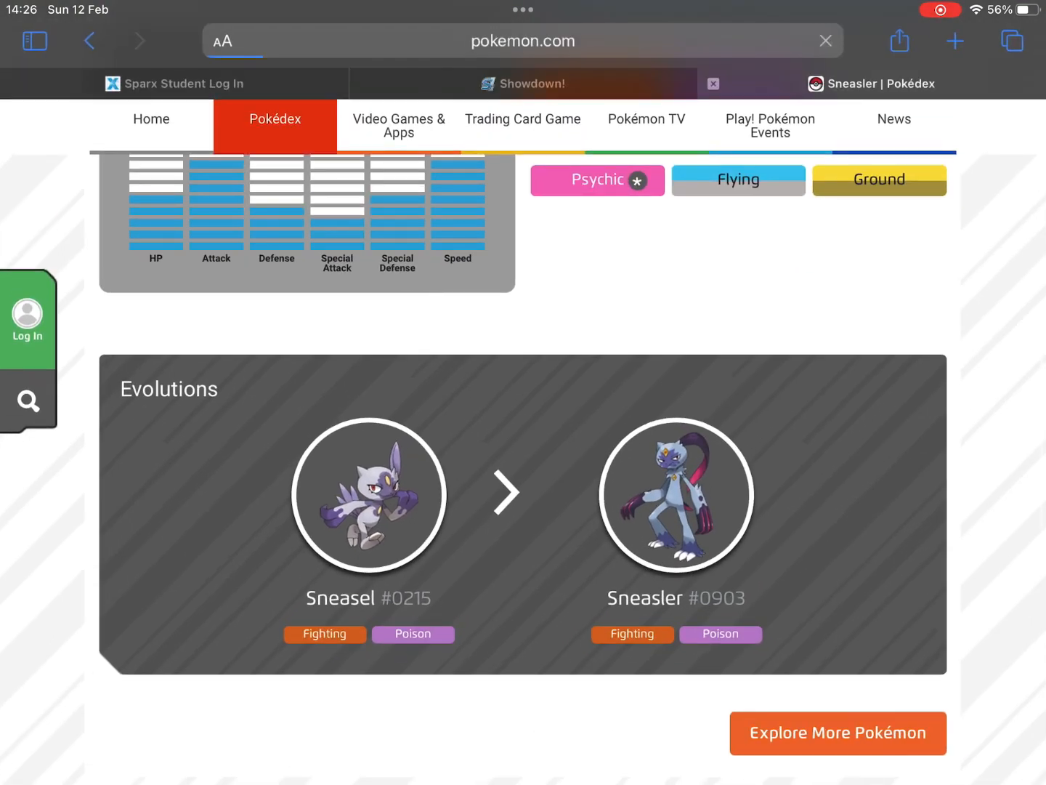
# Open Sneasel #0215 from the evolution line and scroll through its entry
pyautogui.click(368, 495)
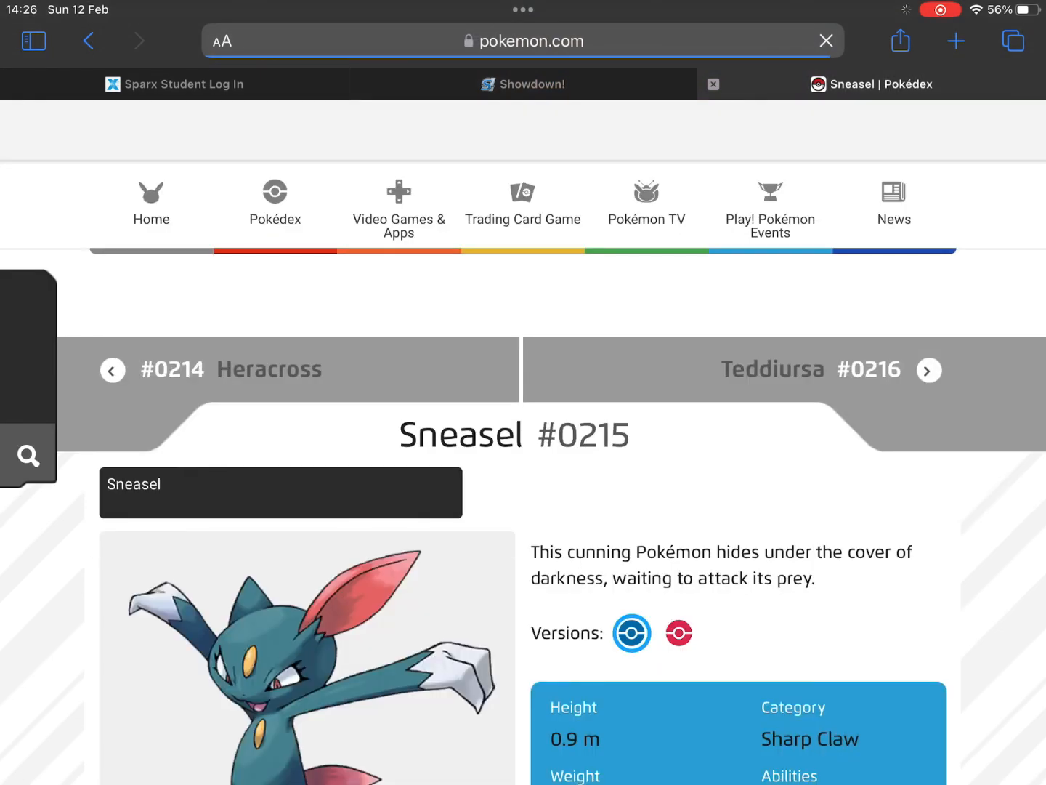
pyautogui.scroll(-3)
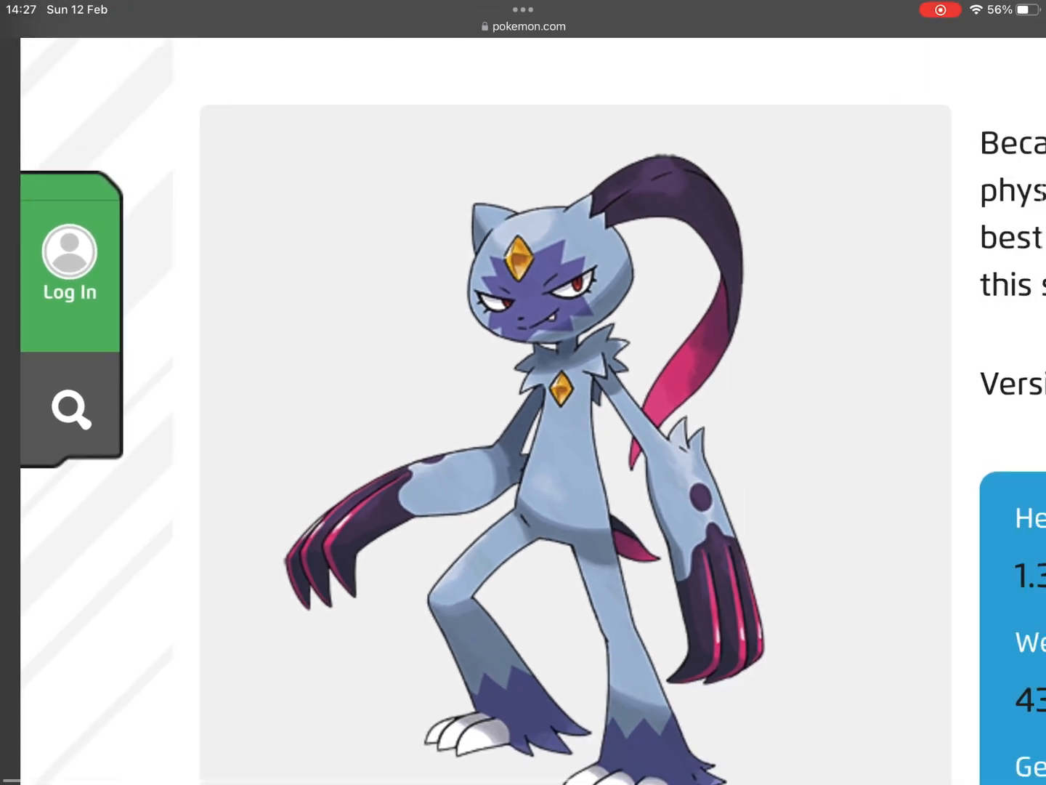
pyautogui.scroll(-3)
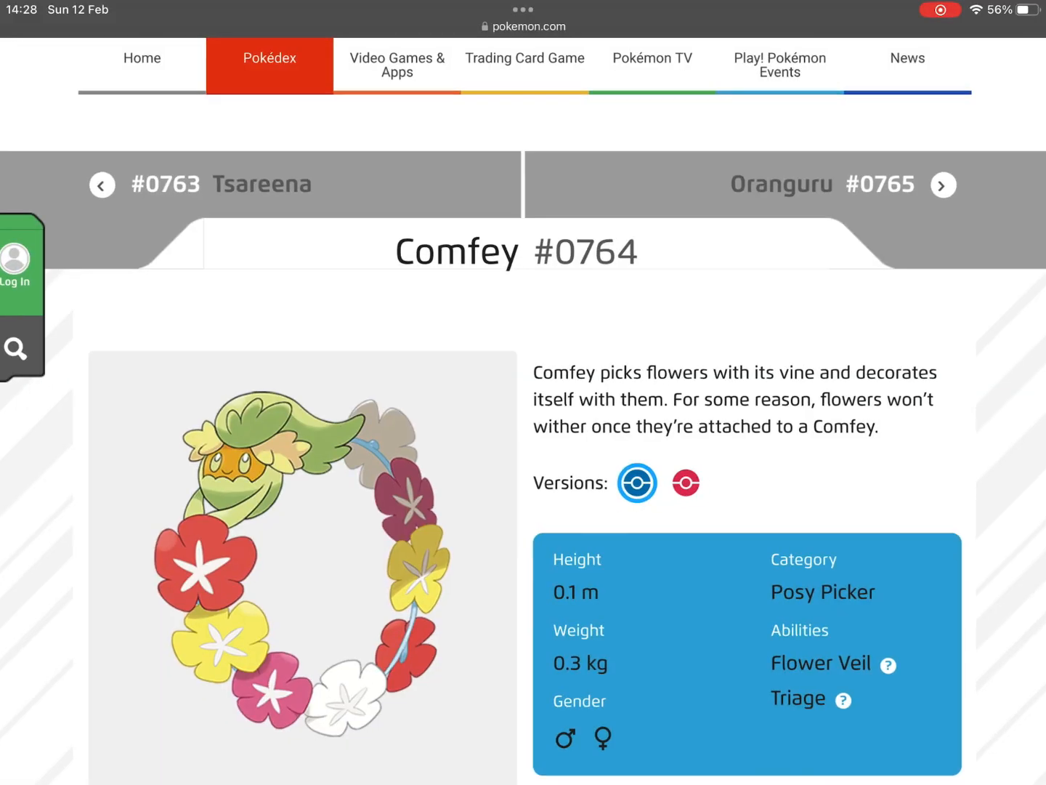
pyautogui.scroll(3)
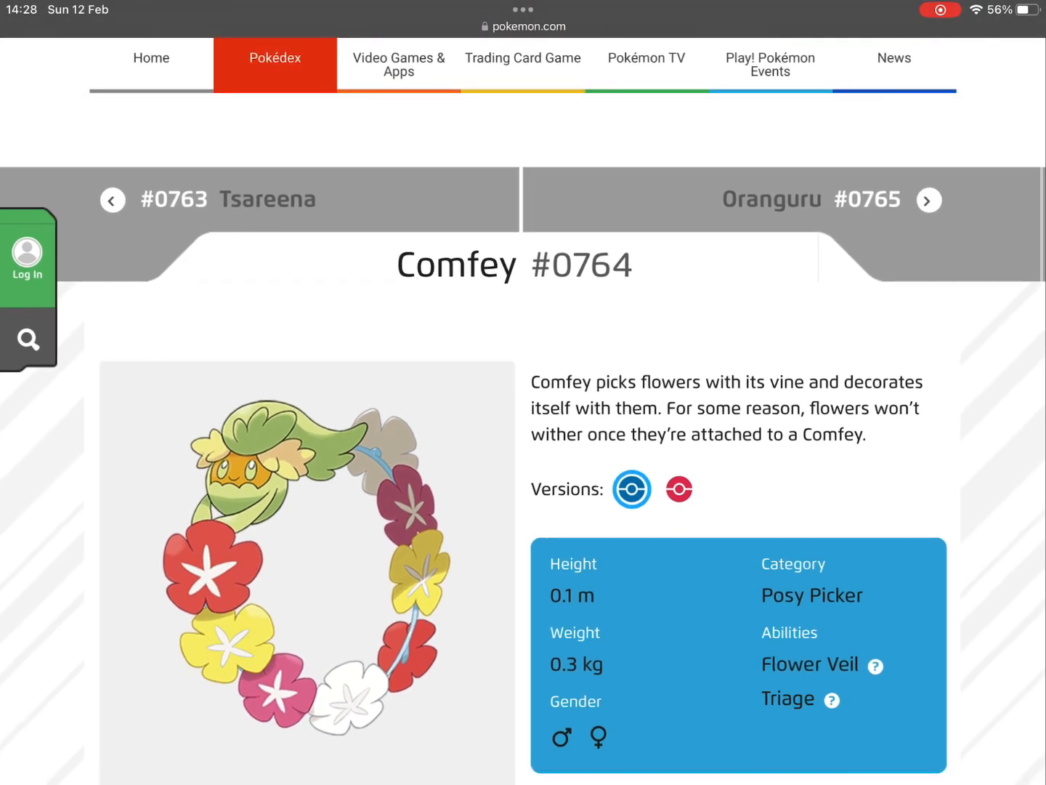
pyautogui.scroll(-3)
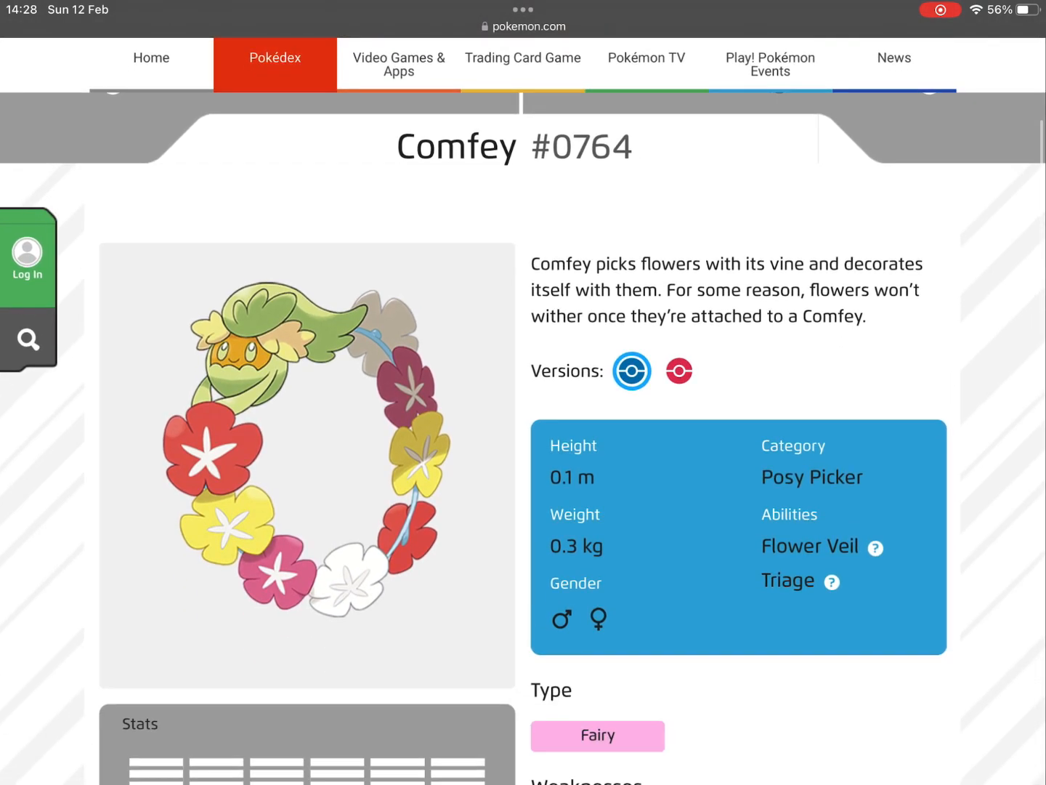
pyautogui.scroll(-3)
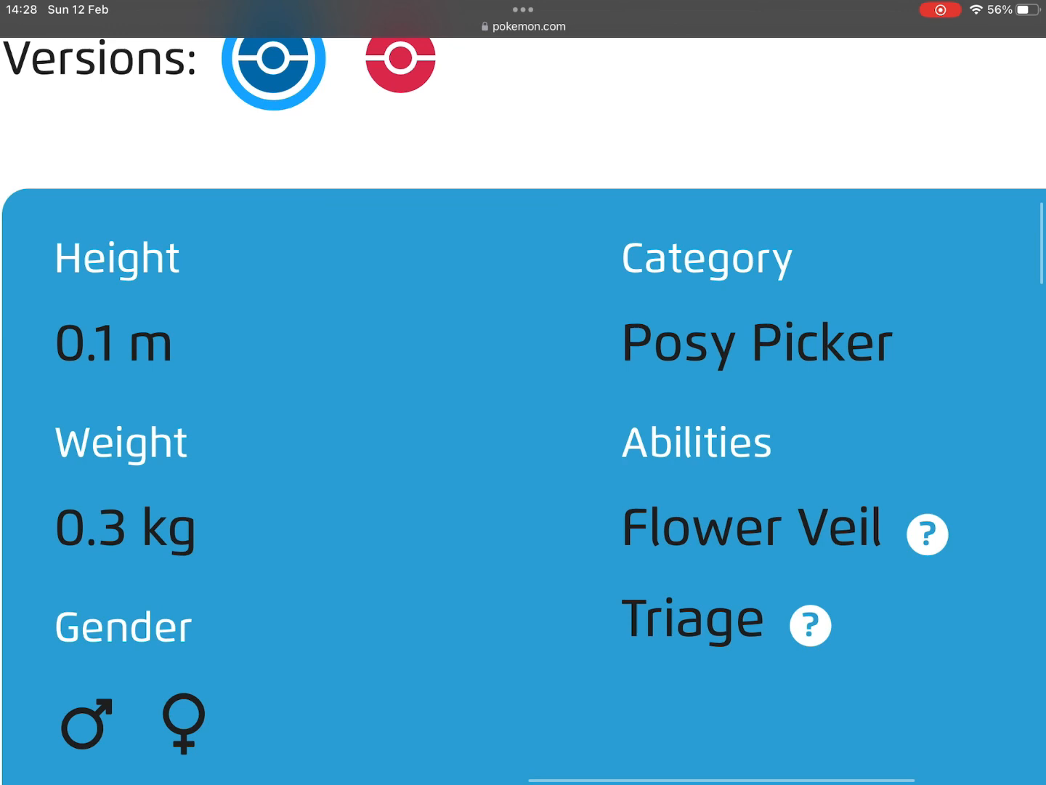
pyautogui.scroll(3)
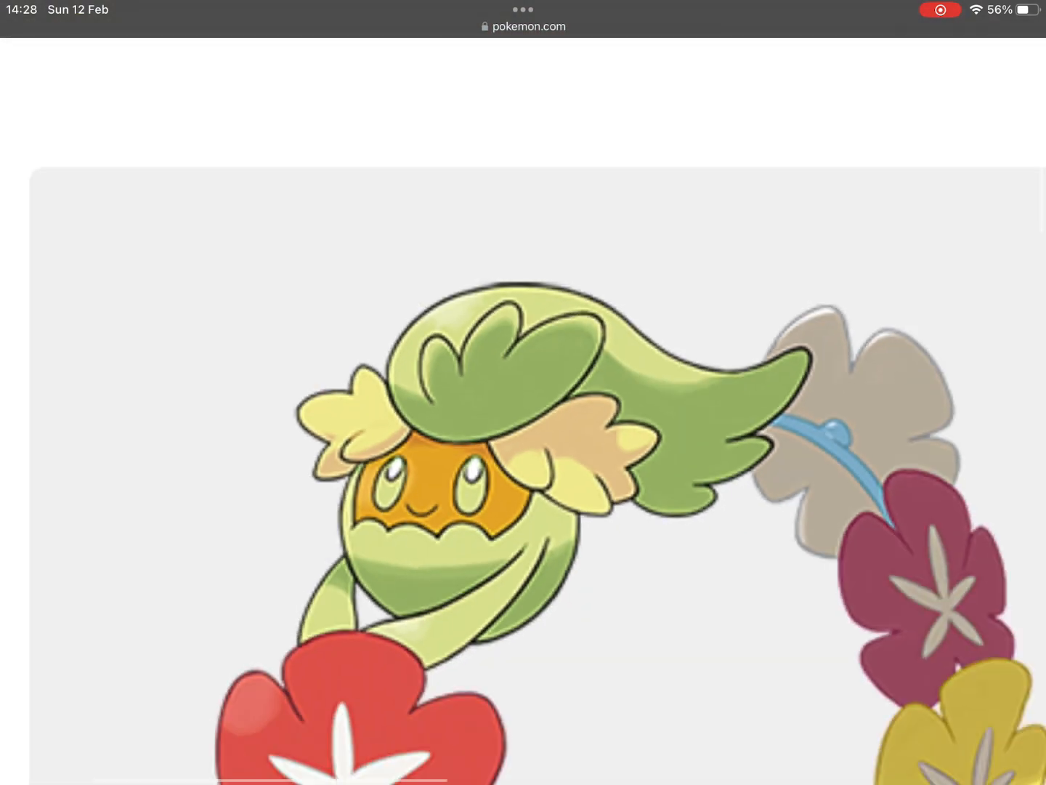
pyautogui.scroll(-3)
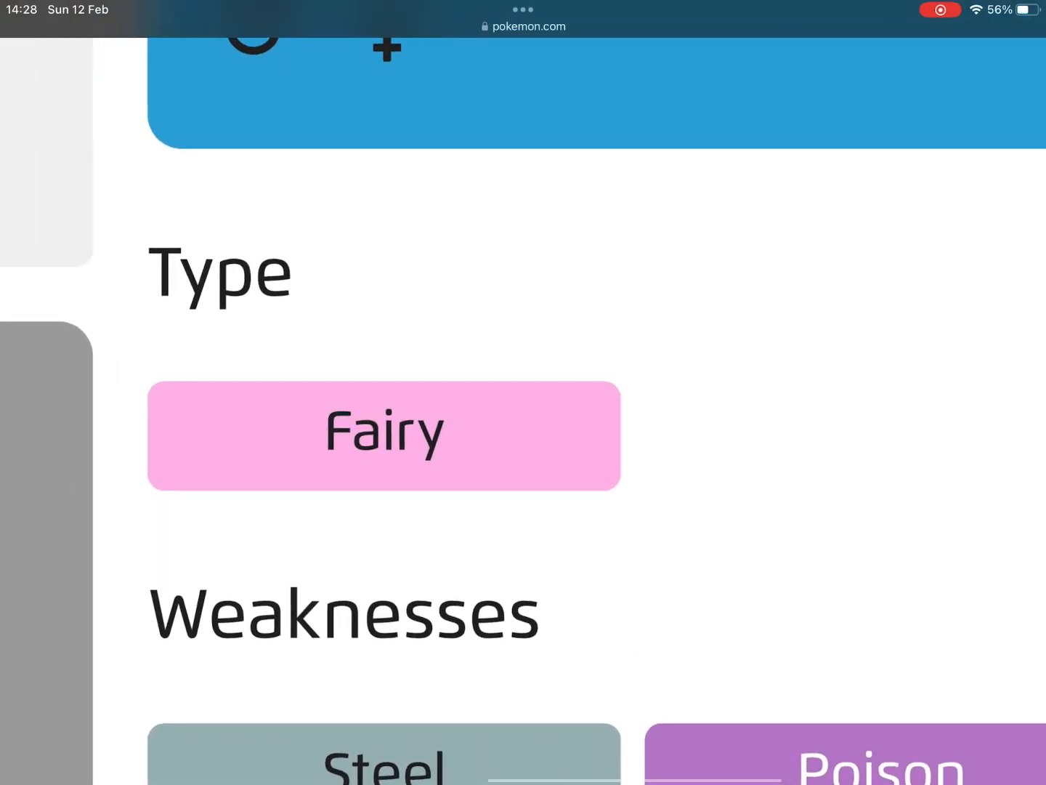
pyautogui.scroll(3)
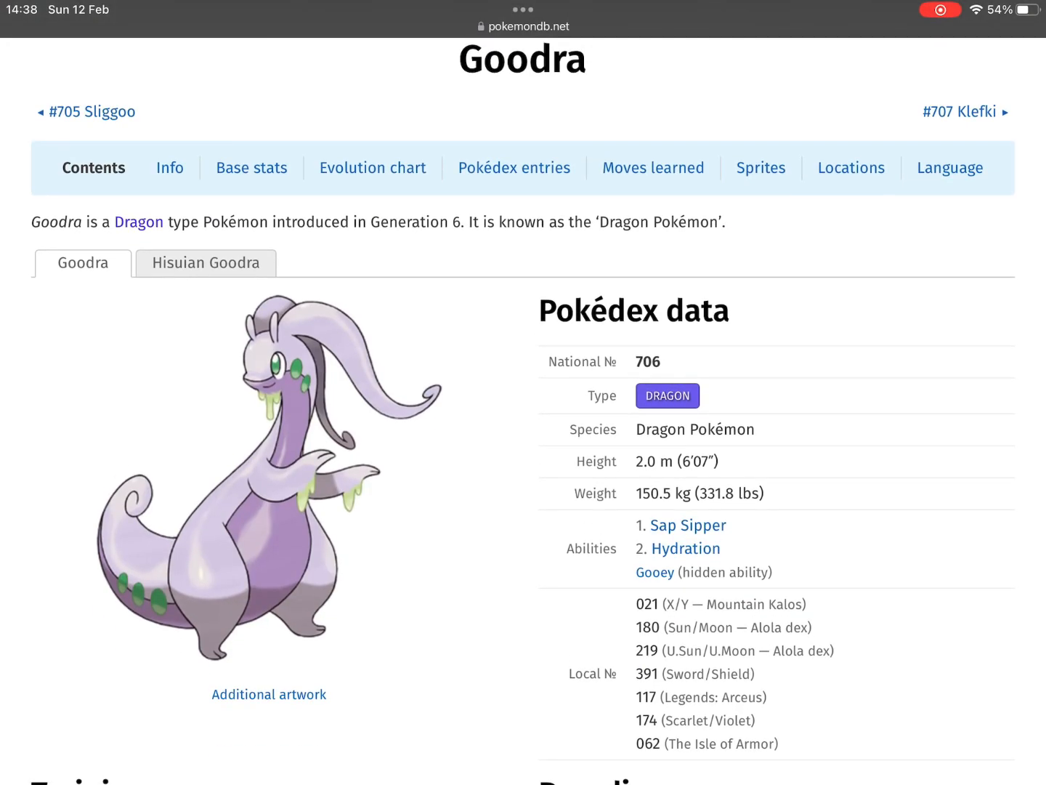
# Scroll through Goodra's base stats, type defenses and evolution chart, then back up
pyautogui.scroll(-3)
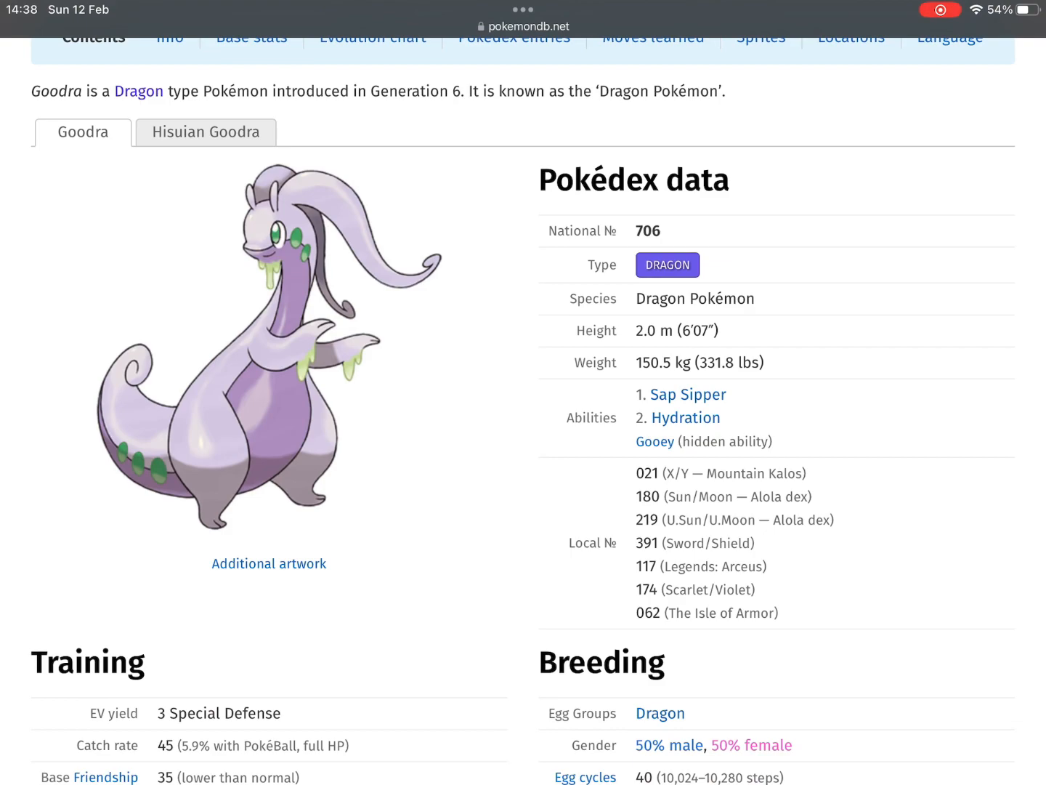
pyautogui.scroll(-3)
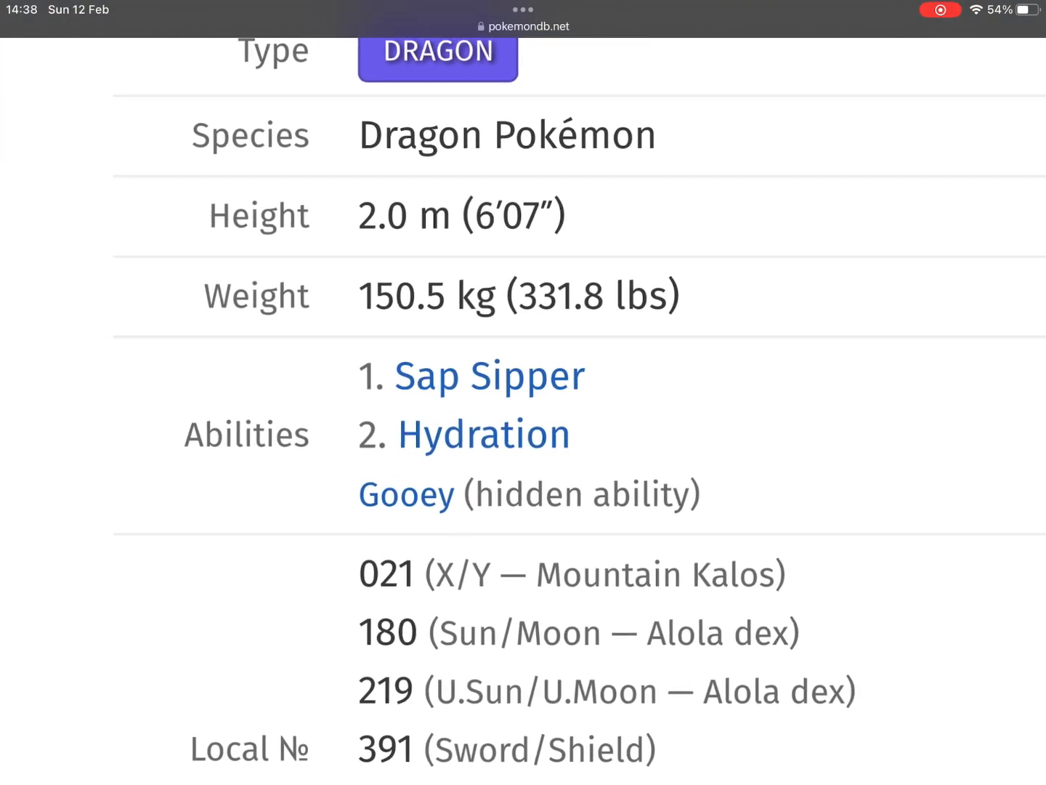
pyautogui.scroll(-3)
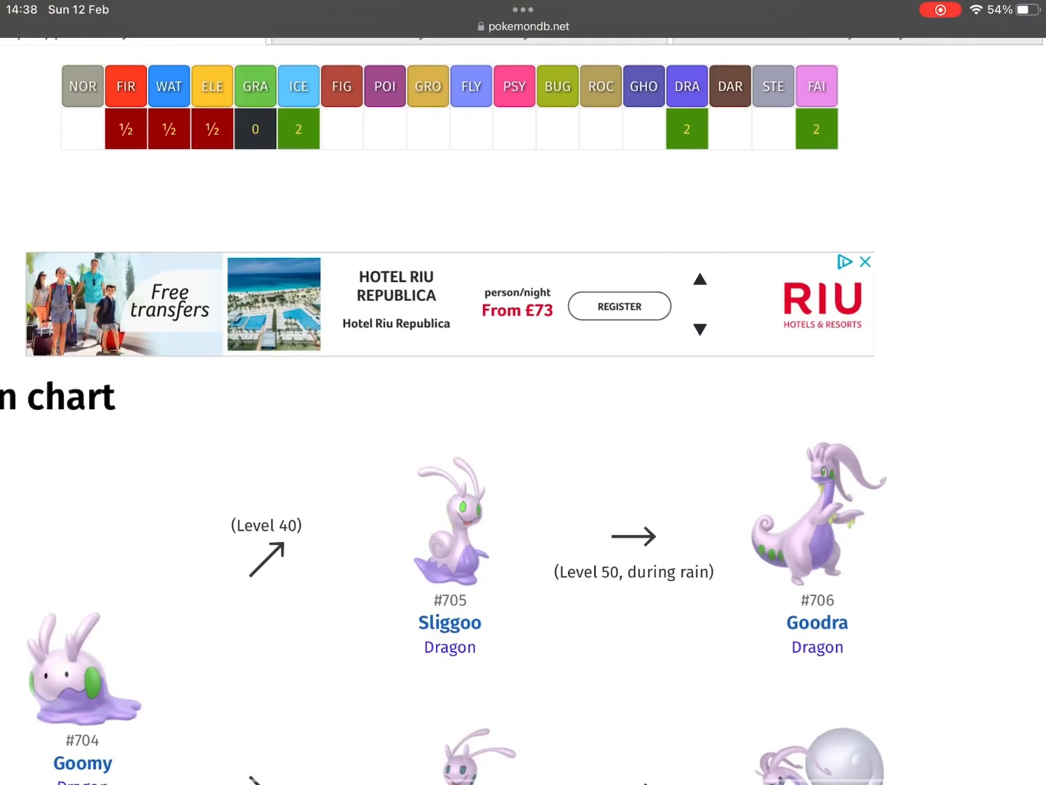
pyautogui.scroll(-3)
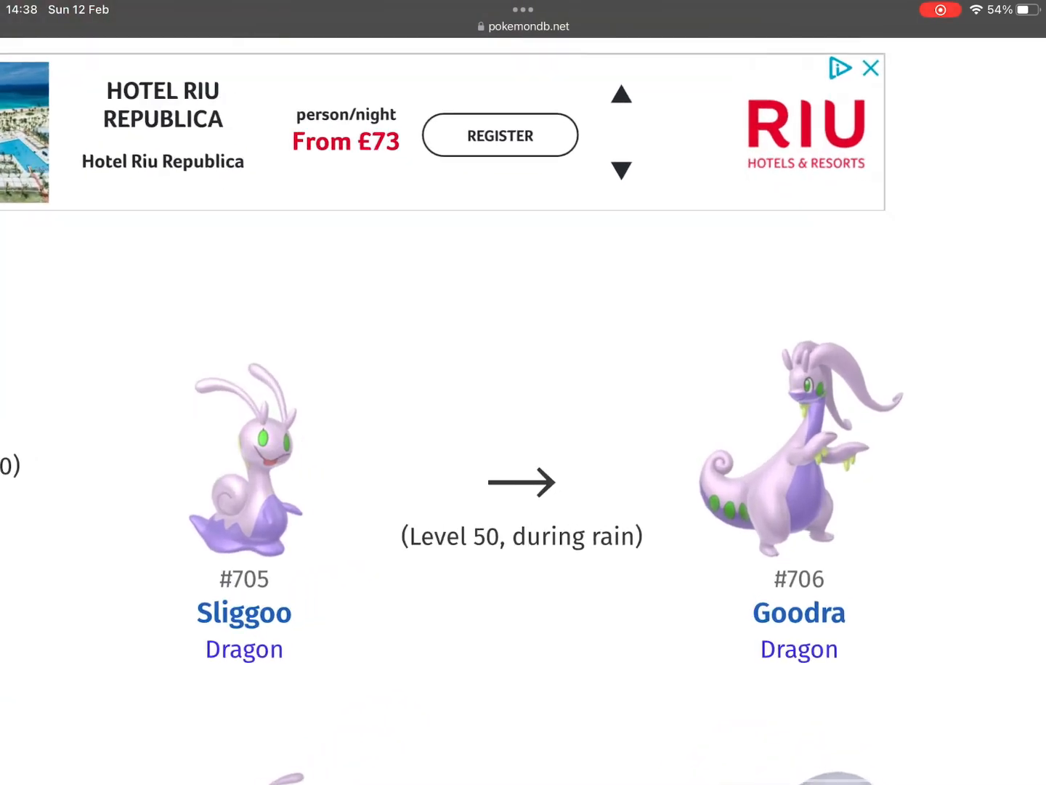
pyautogui.scroll(-3)
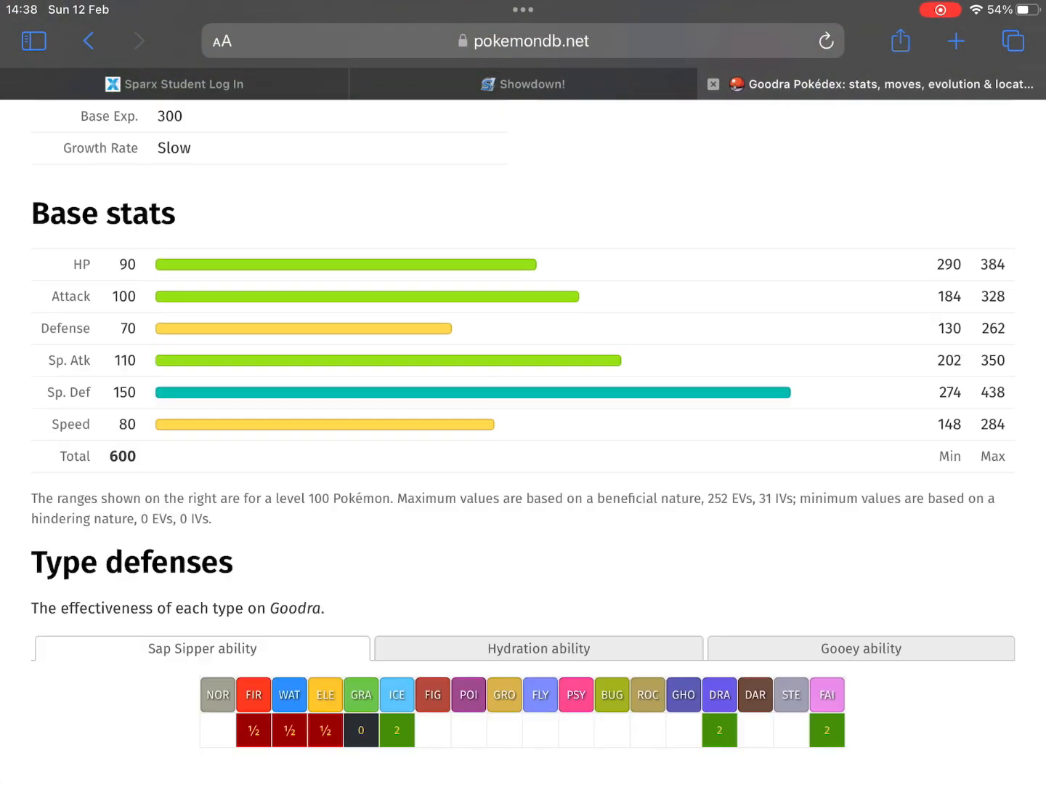
pyautogui.scroll(3)
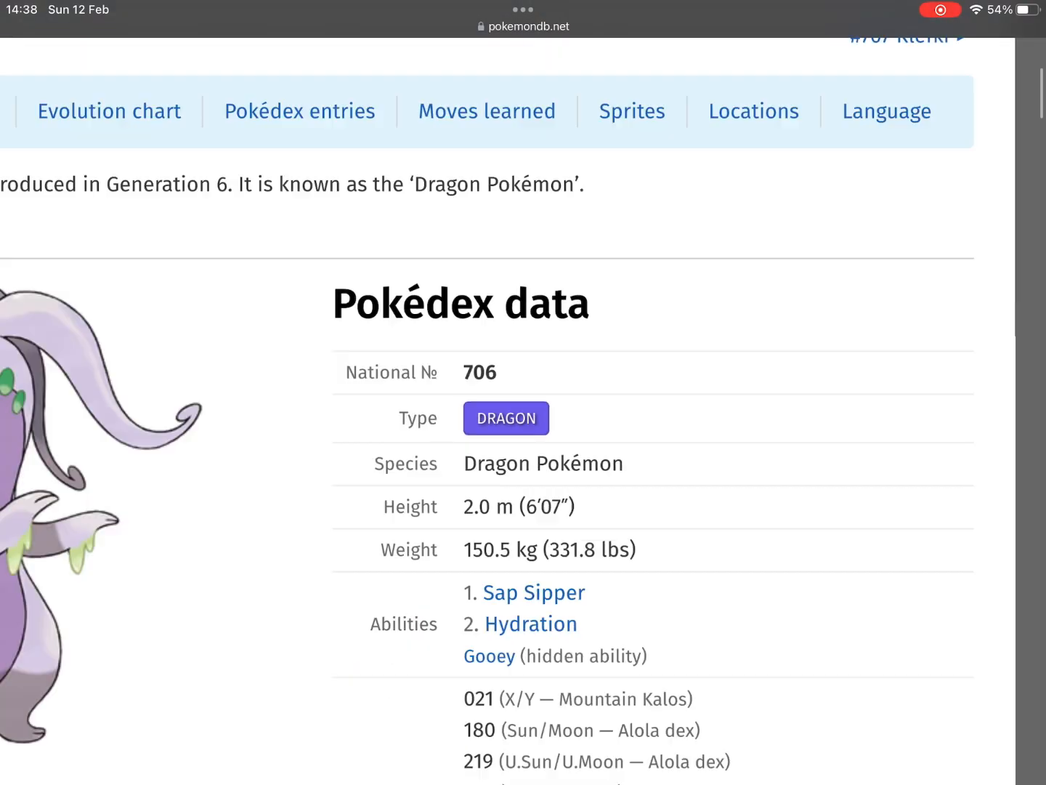
pyautogui.scroll(3)
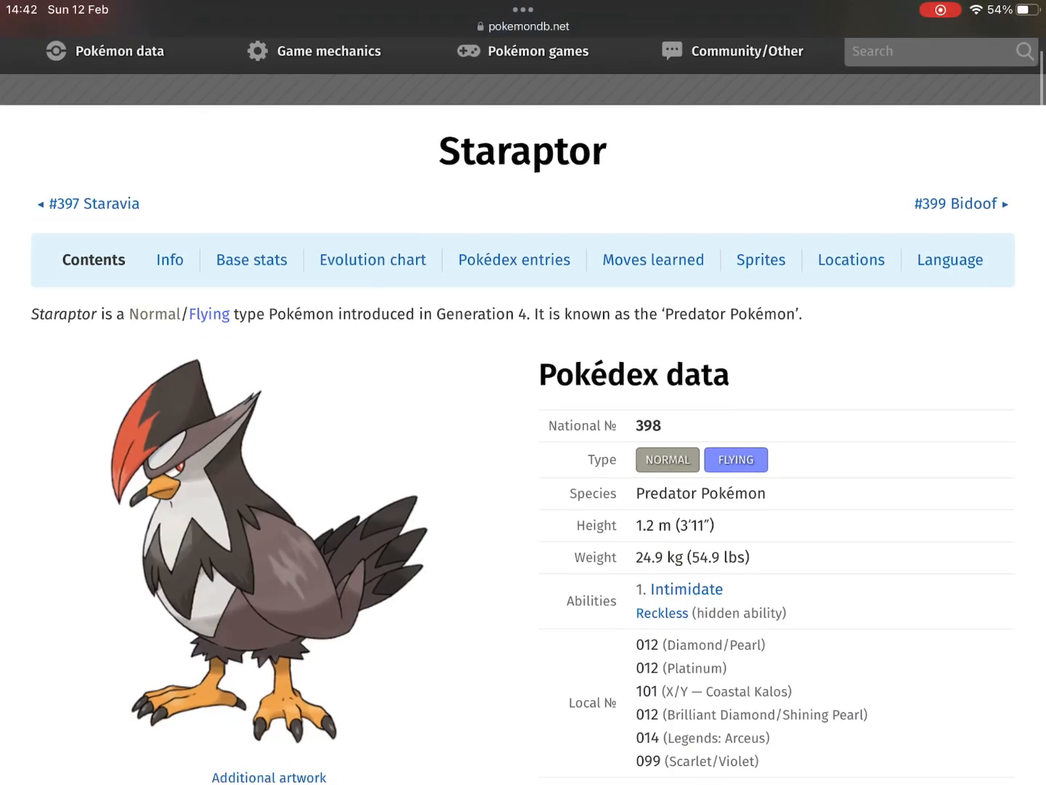
pyautogui.click(269, 537)
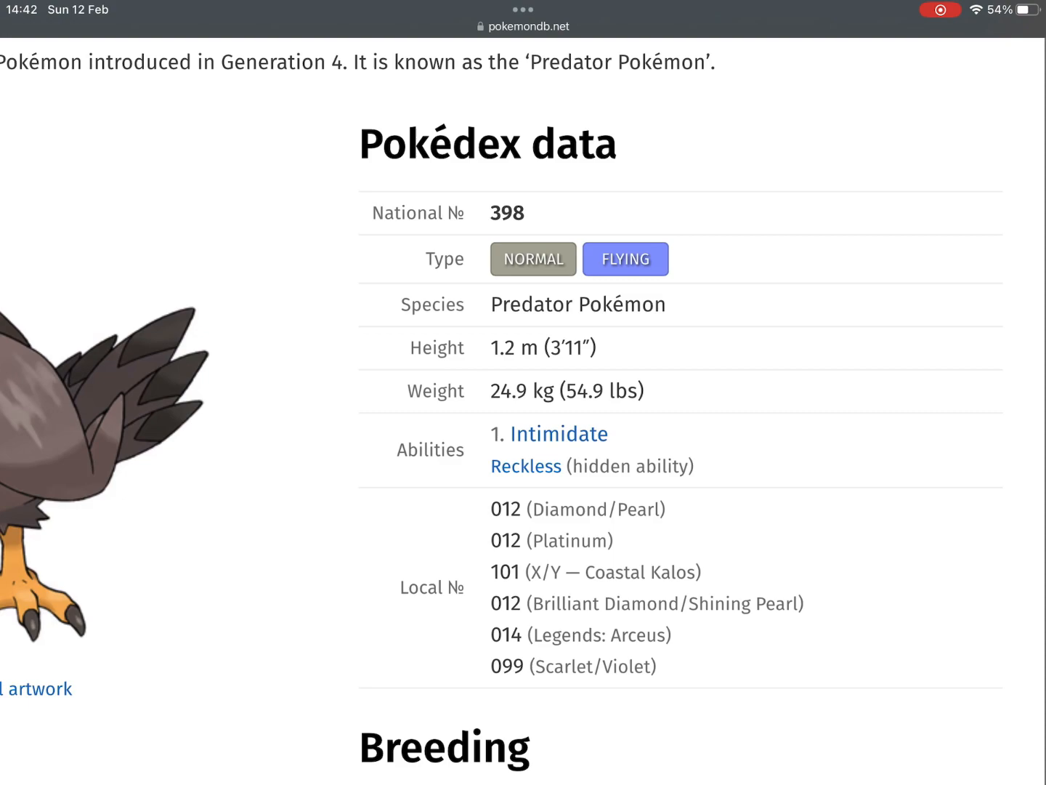
pyautogui.scroll(3)
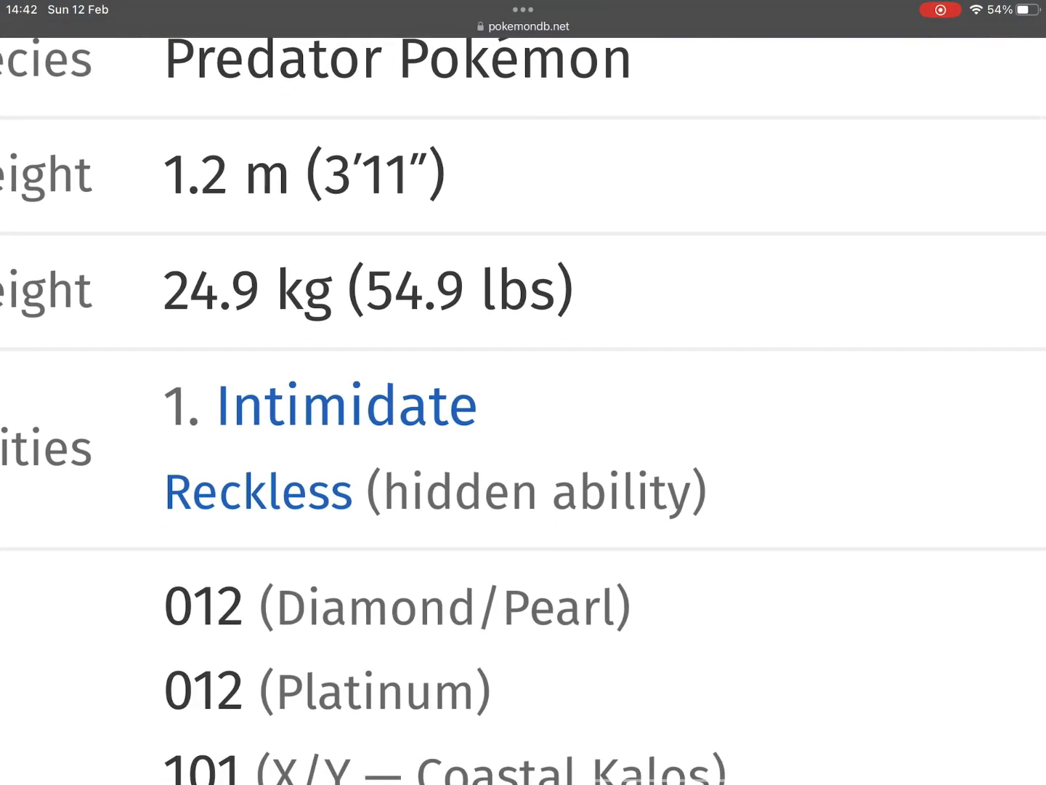
pyautogui.scroll(3)
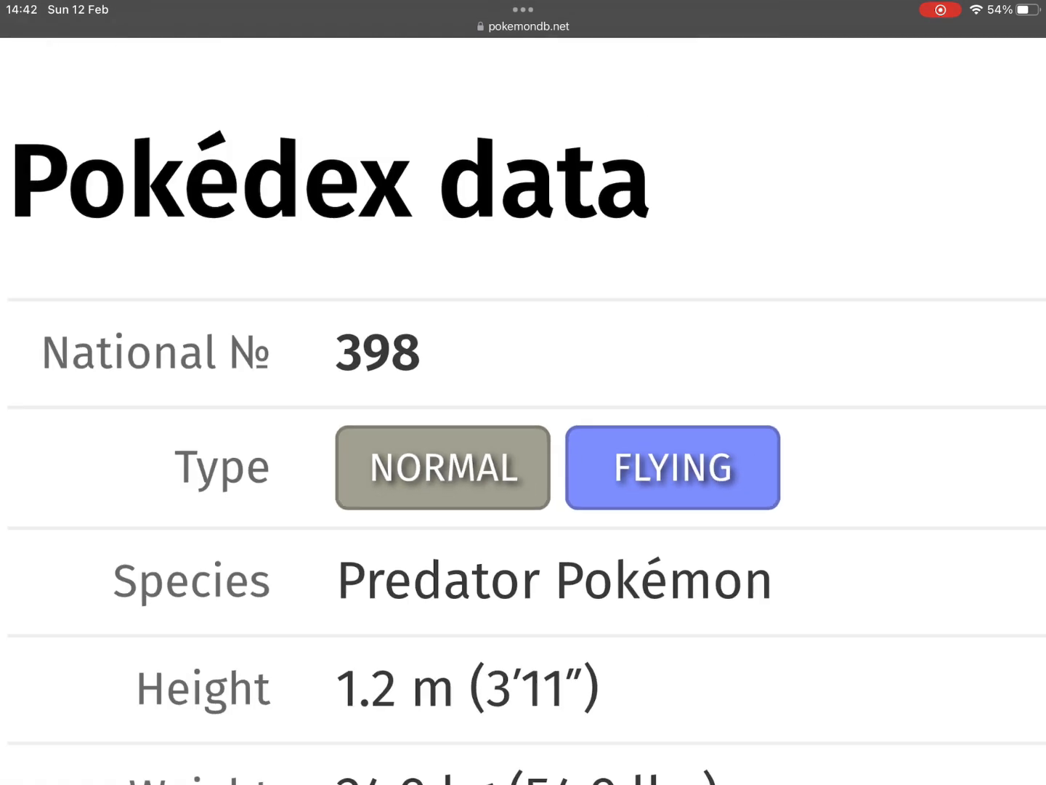
pyautogui.scroll(-3)
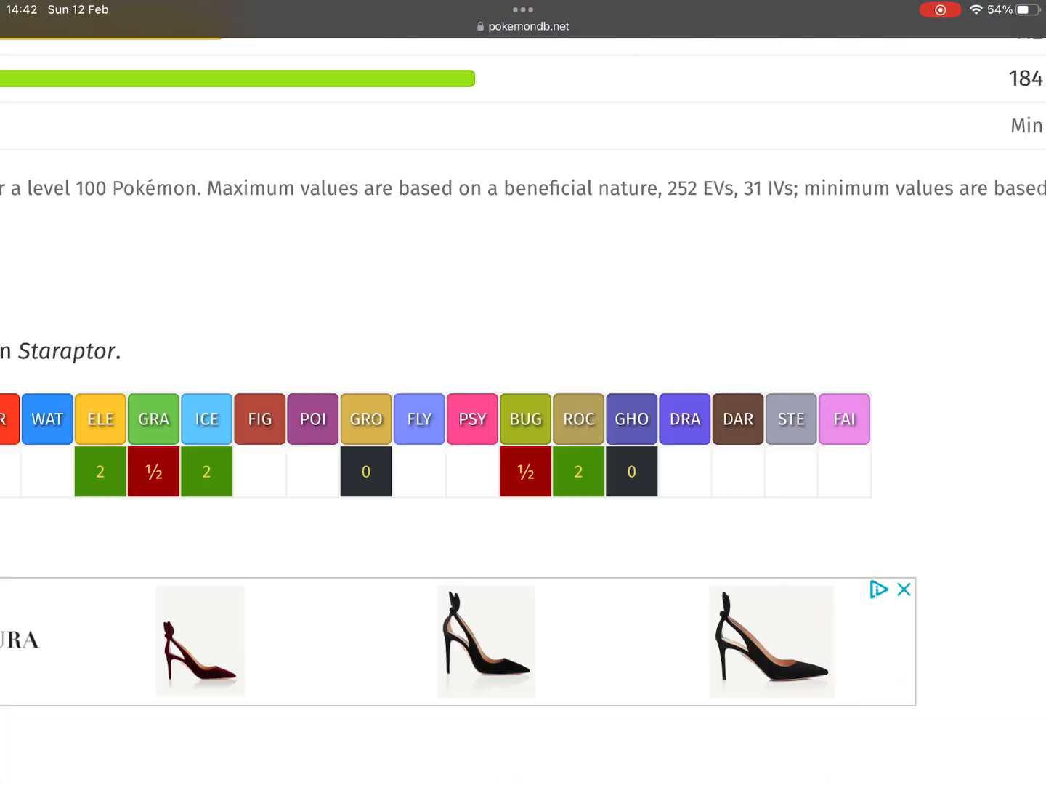
pyautogui.scroll(3)
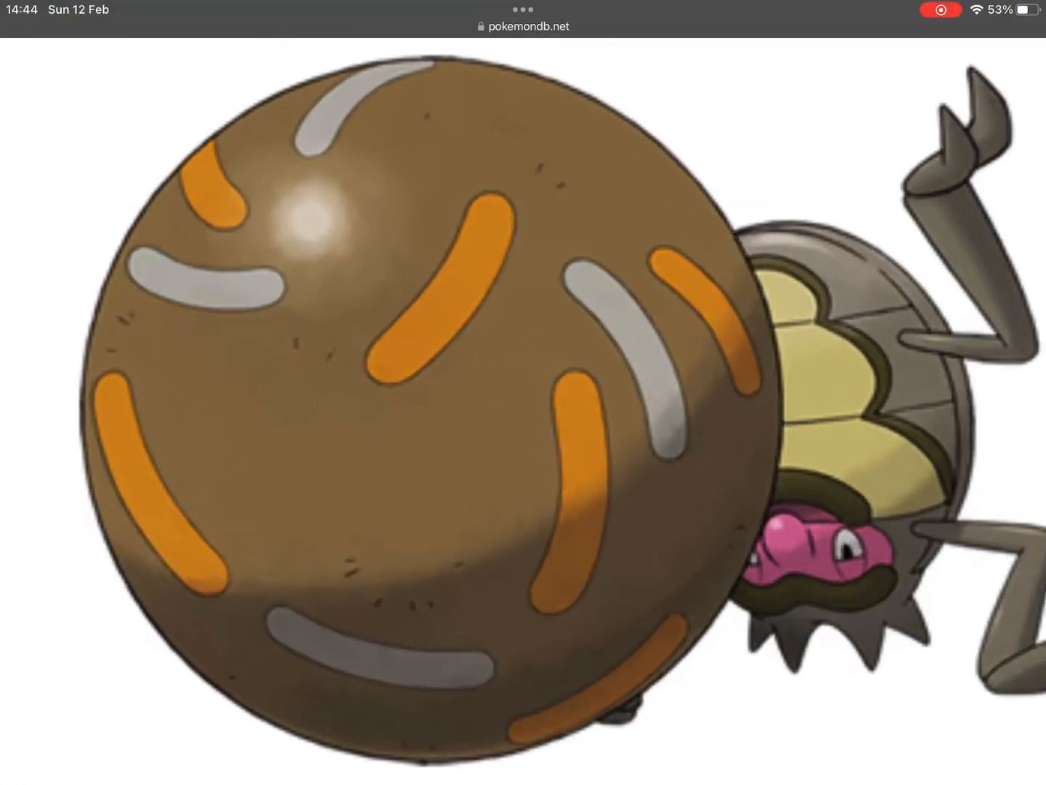
pyautogui.scroll(-3)
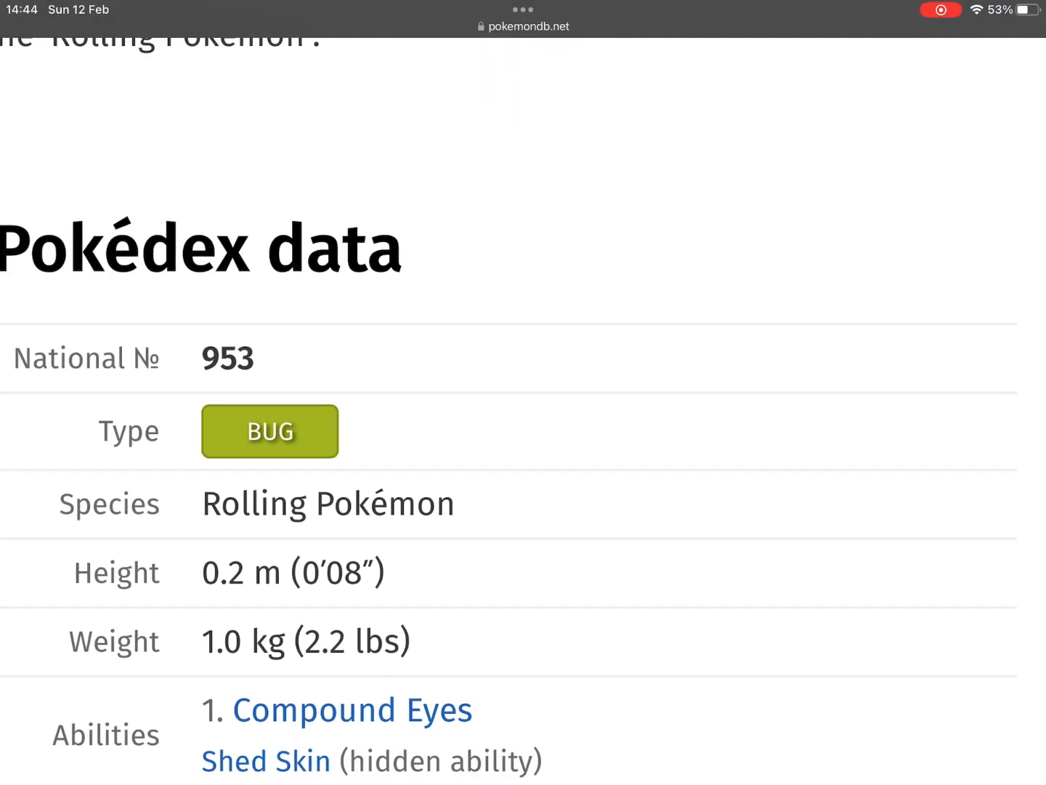
pyautogui.scroll(-3)
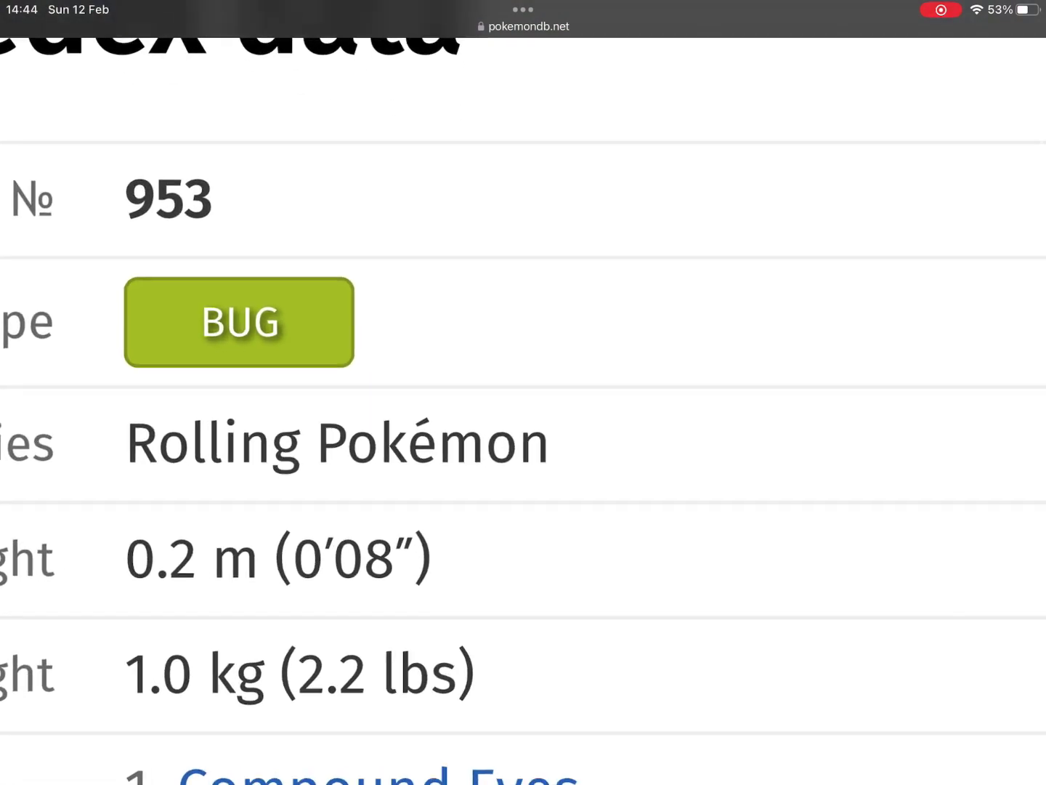
pyautogui.scroll(-3)
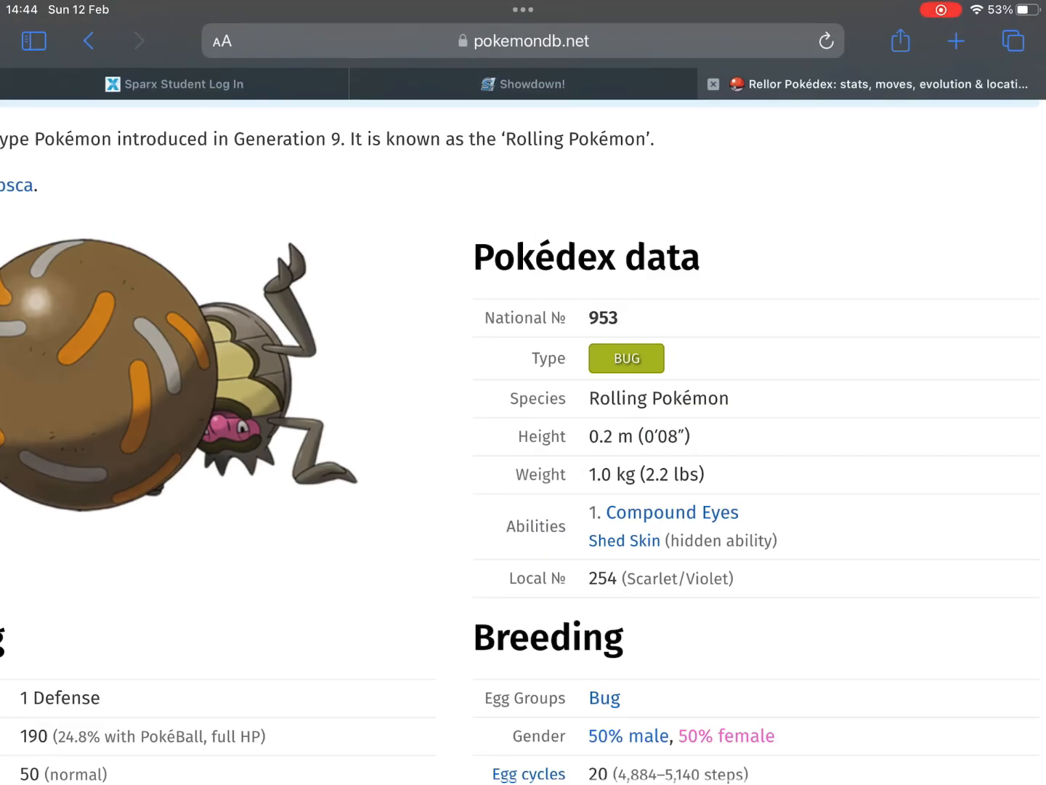
pyautogui.scroll(-3)
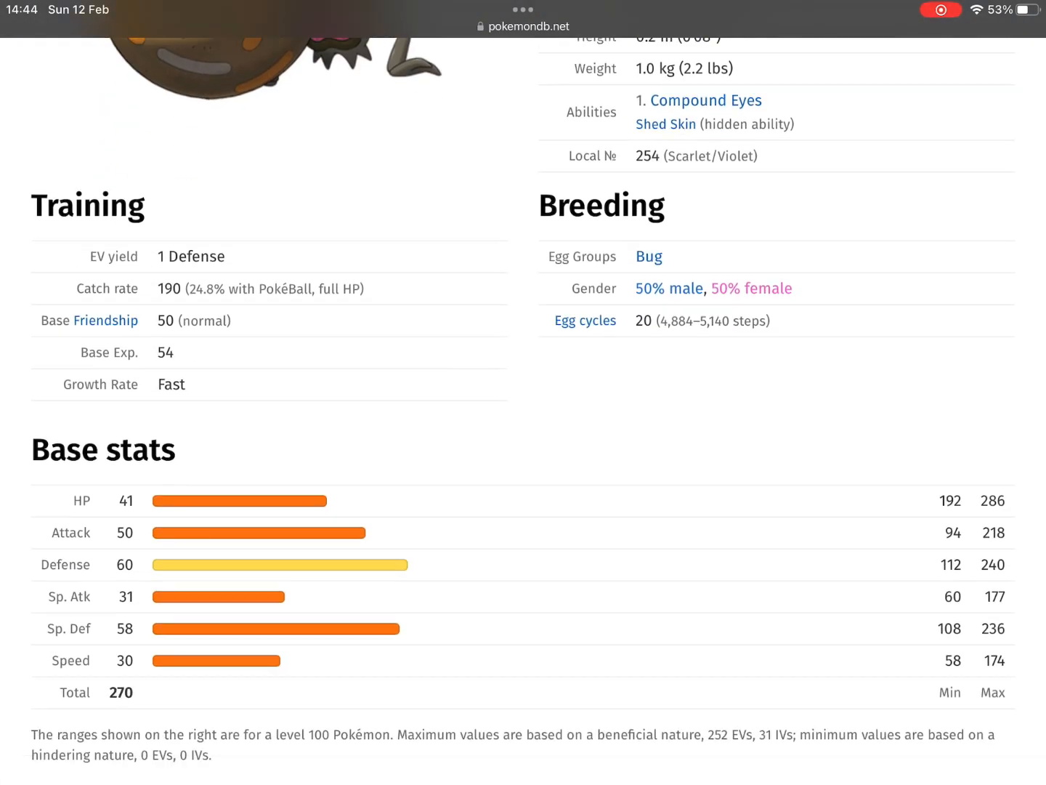
pyautogui.scroll(-3)
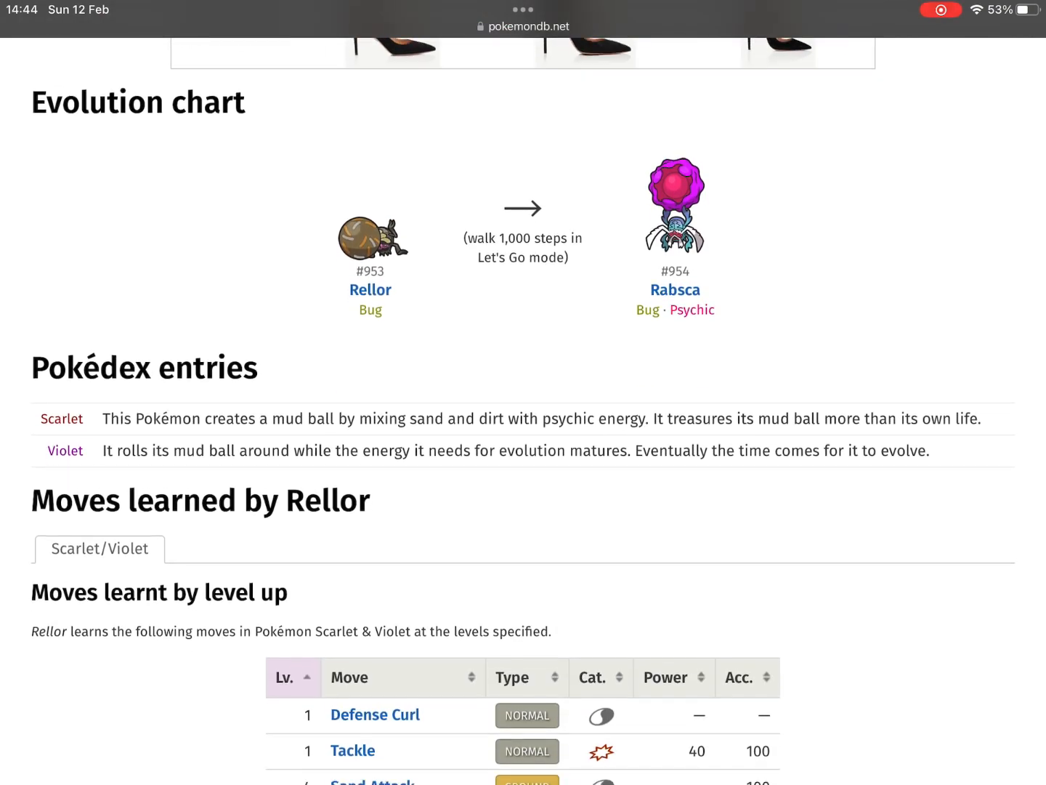
pyautogui.scroll(-3)
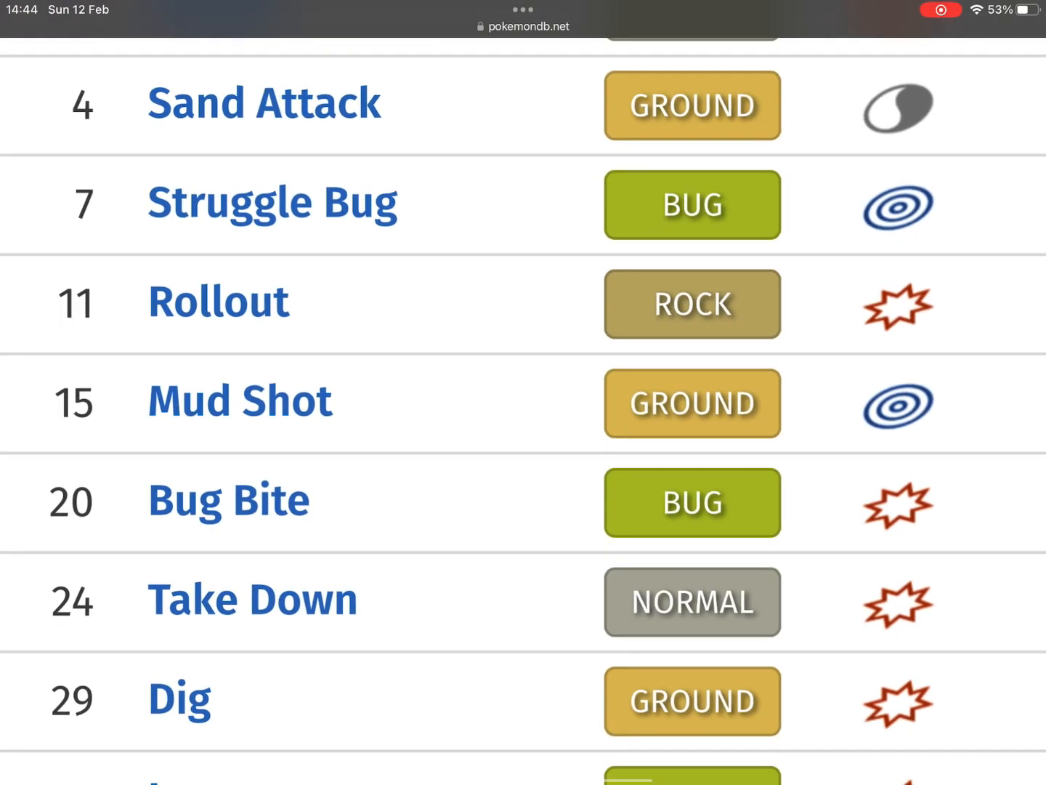
pyautogui.scroll(-3)
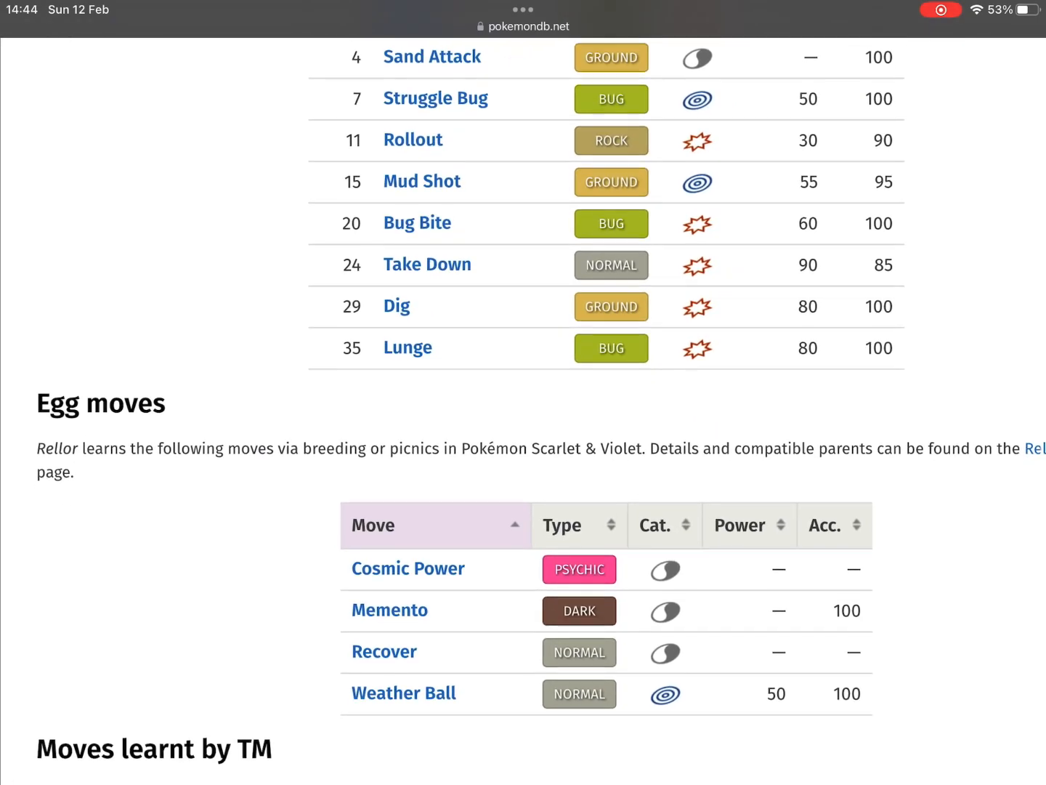
pyautogui.scroll(3)
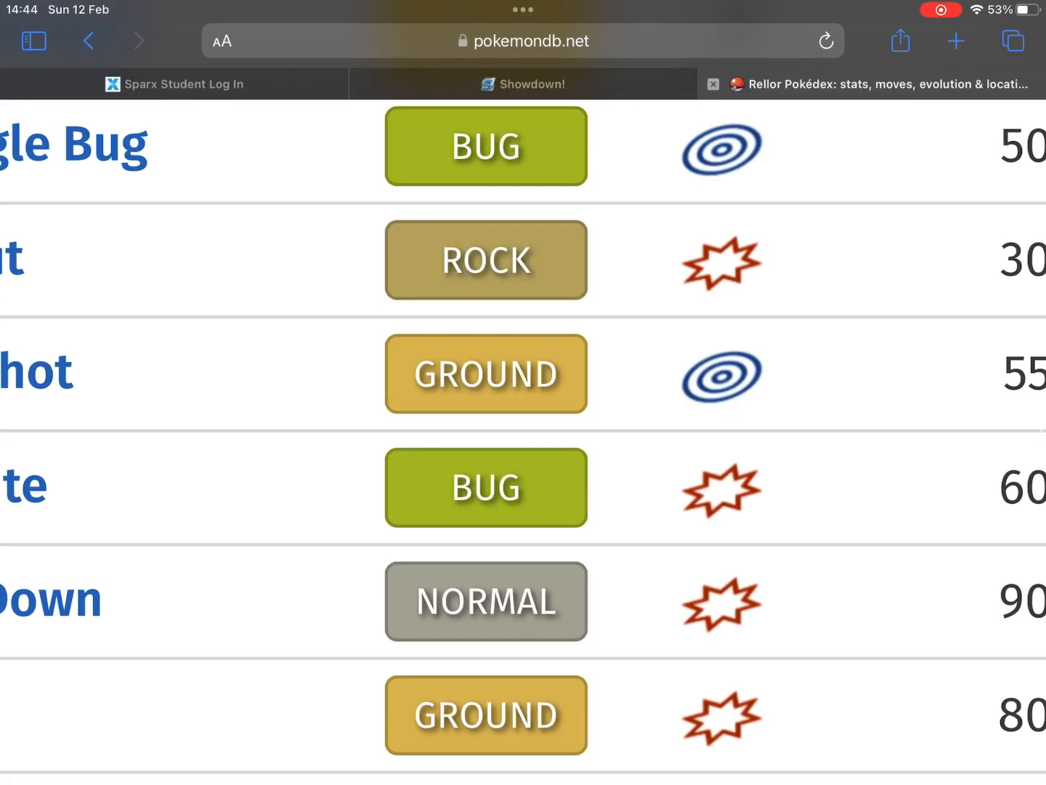
pyautogui.scroll(-3)
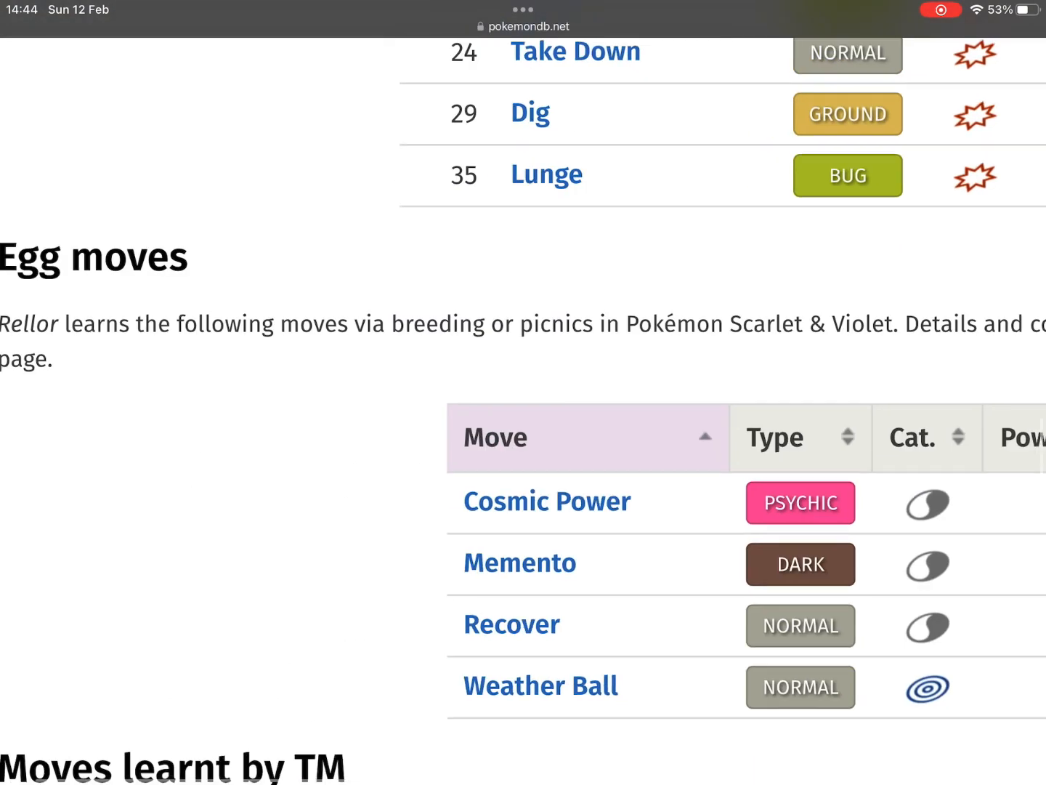
pyautogui.scroll(-3)
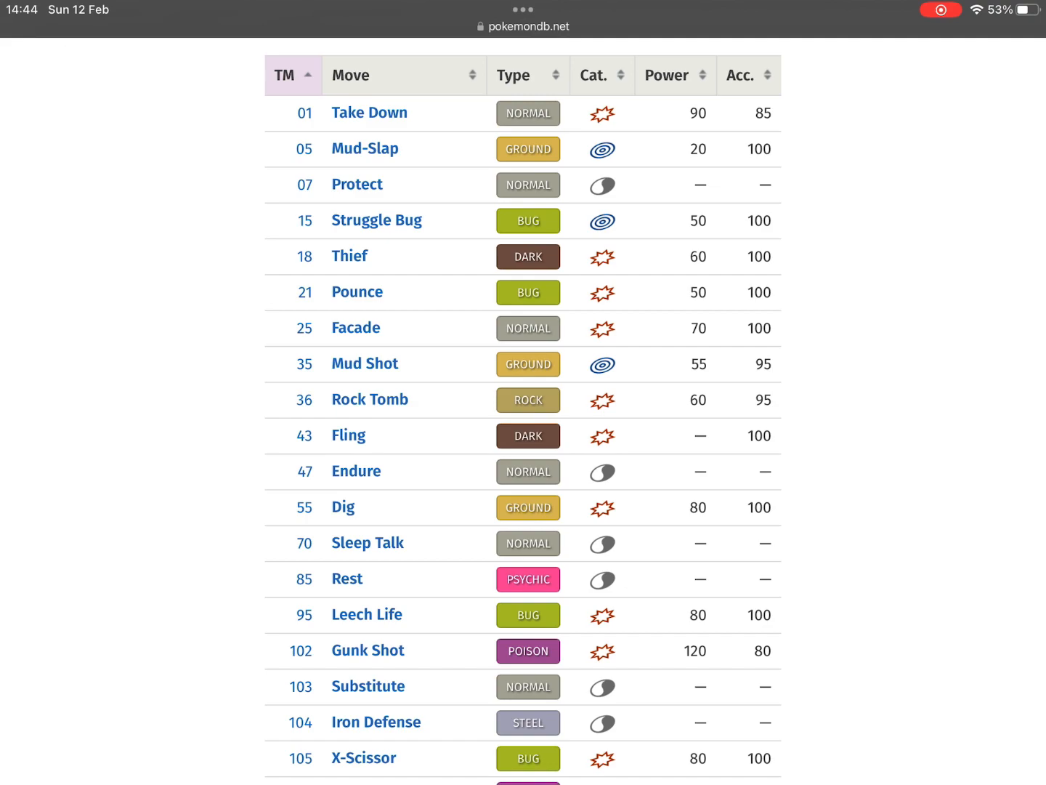
pyautogui.scroll(-3)
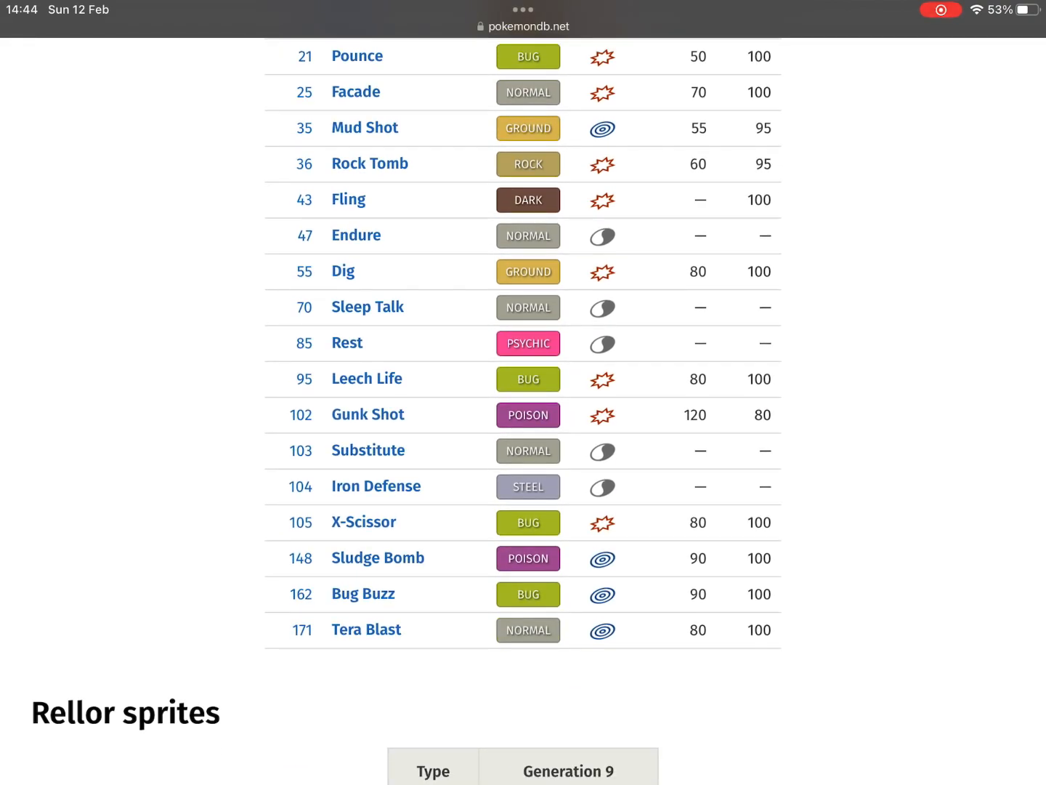
pyautogui.scroll(3)
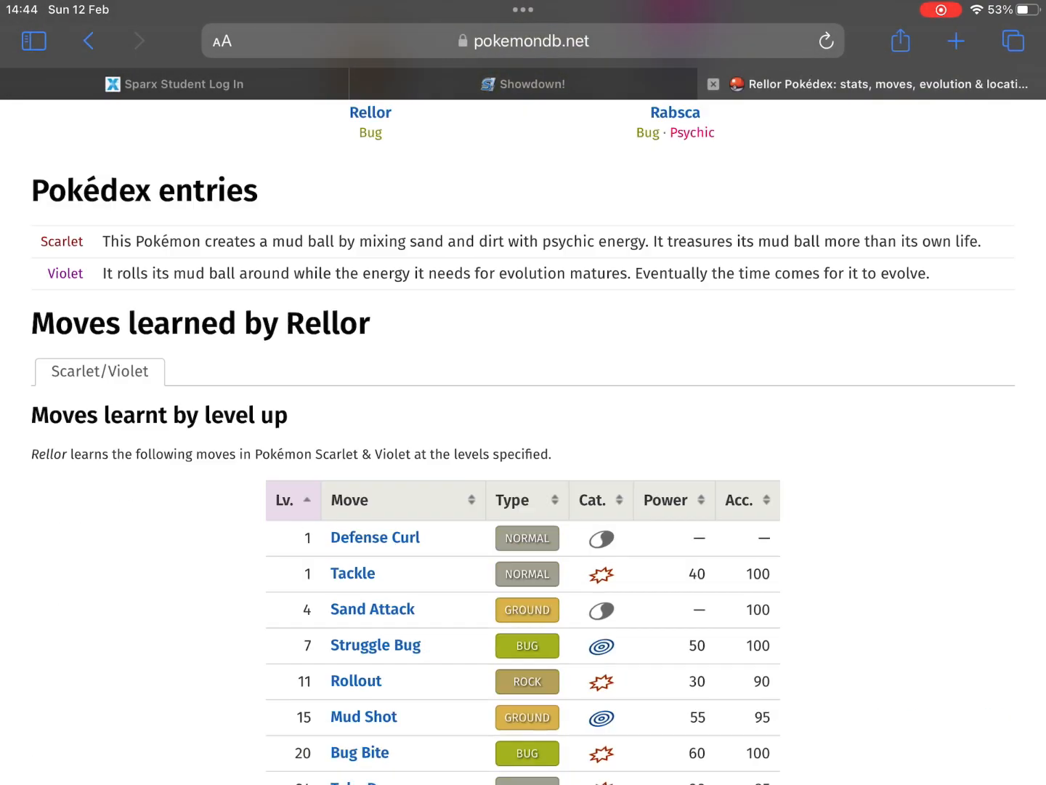
pyautogui.scroll(3)
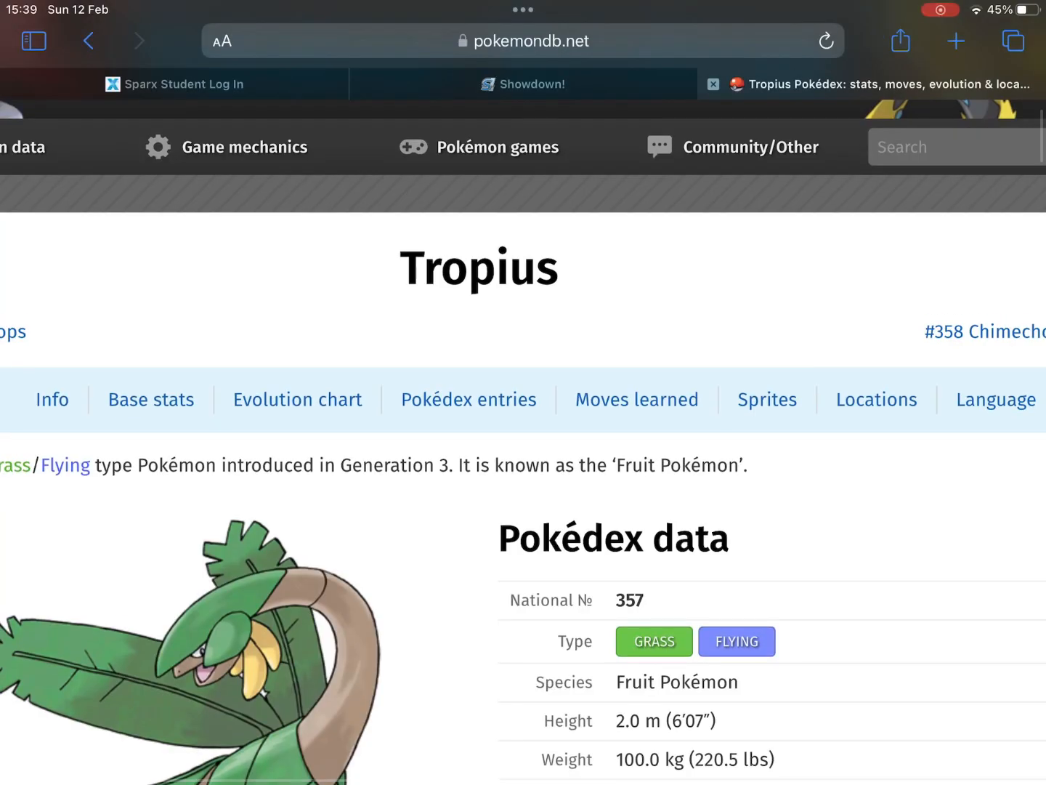
# Scroll through Tropius's training, breeding and base stats (460 total) and back
pyautogui.scroll(-3)
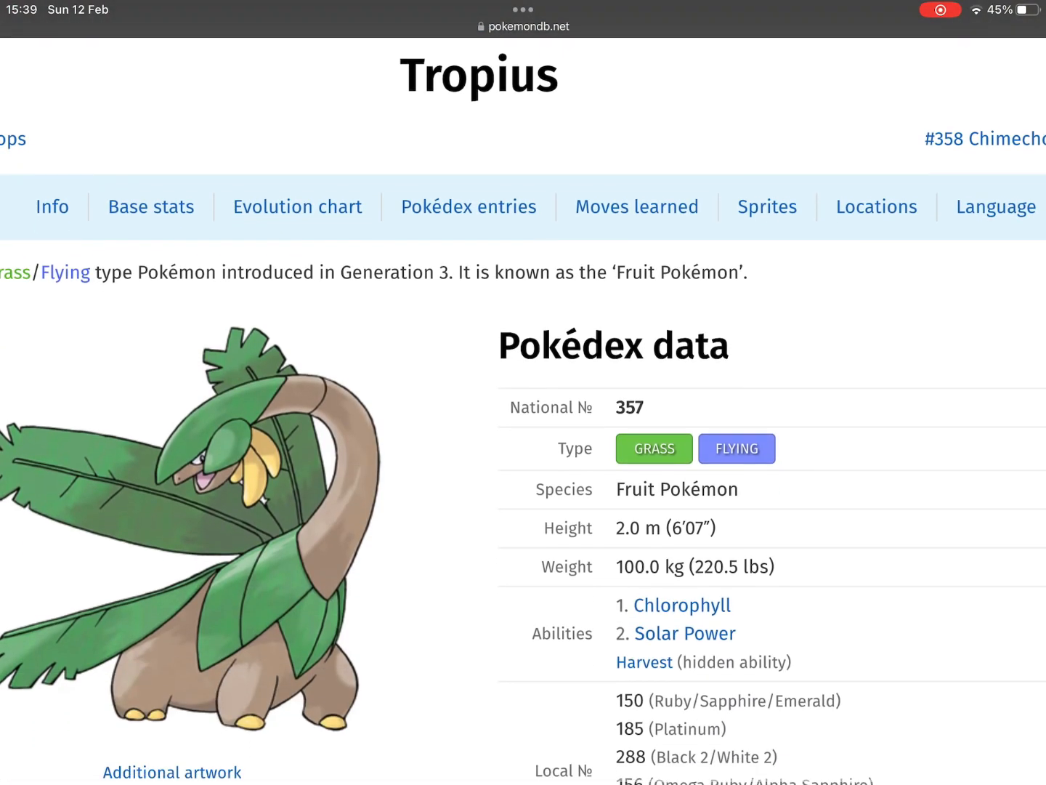
pyautogui.scroll(-3)
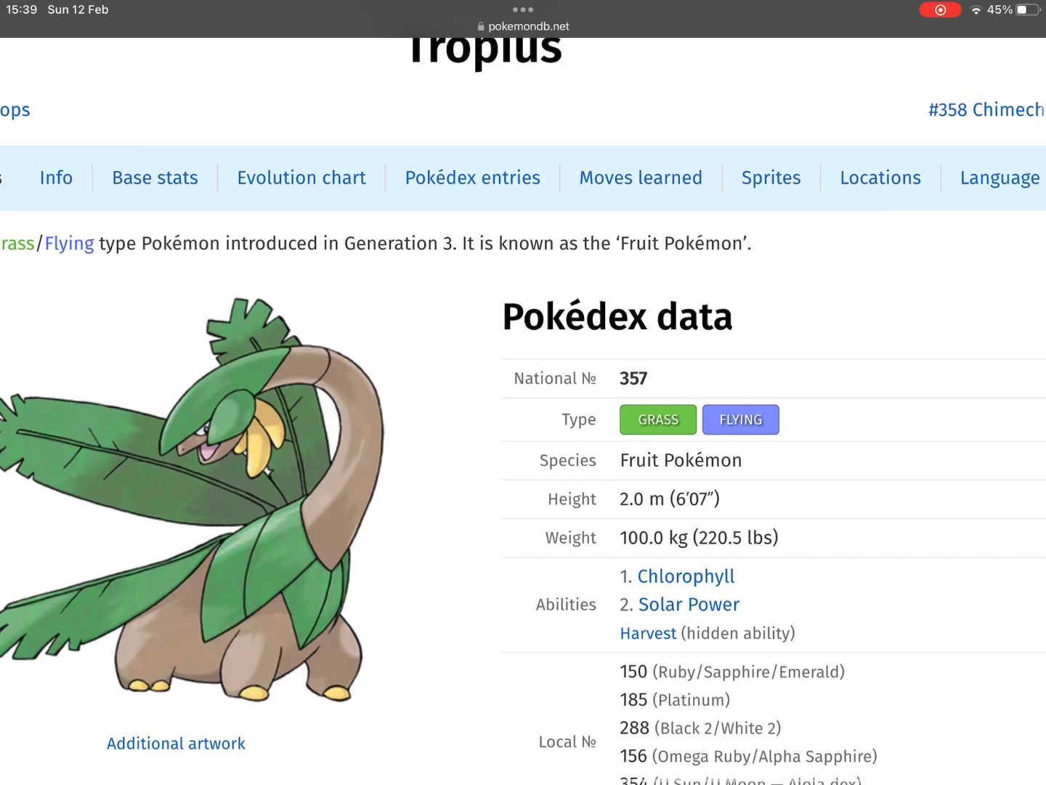
pyautogui.scroll(-3)
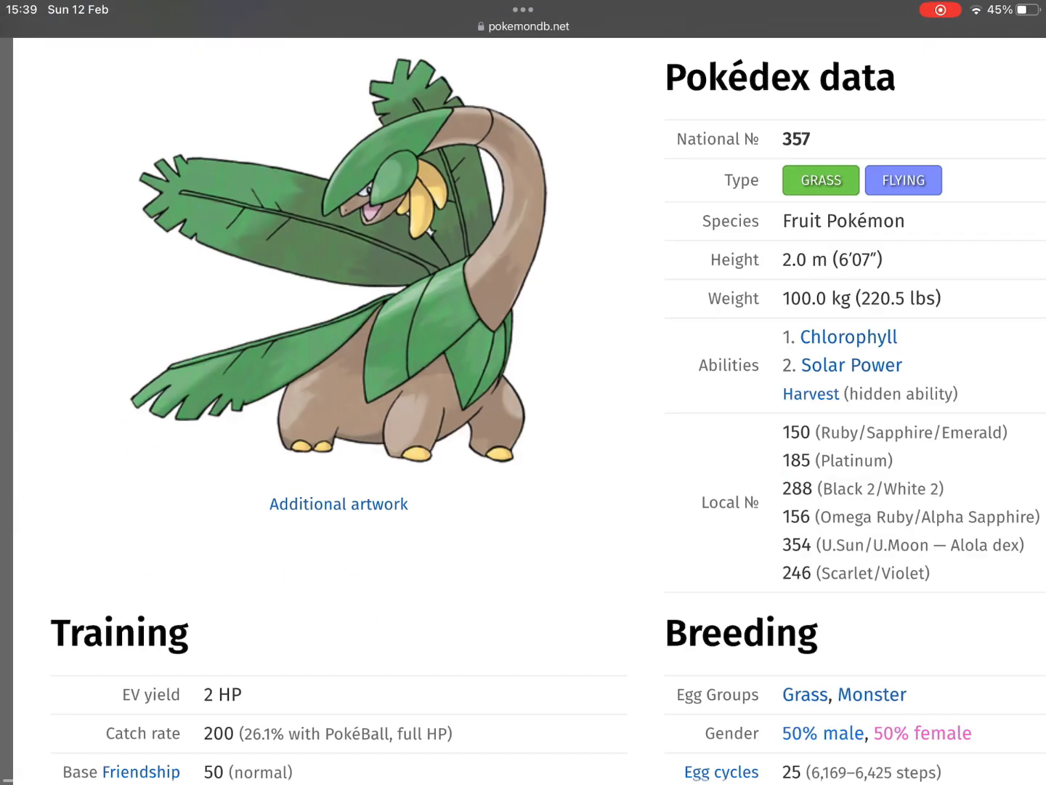
pyautogui.scroll(-3)
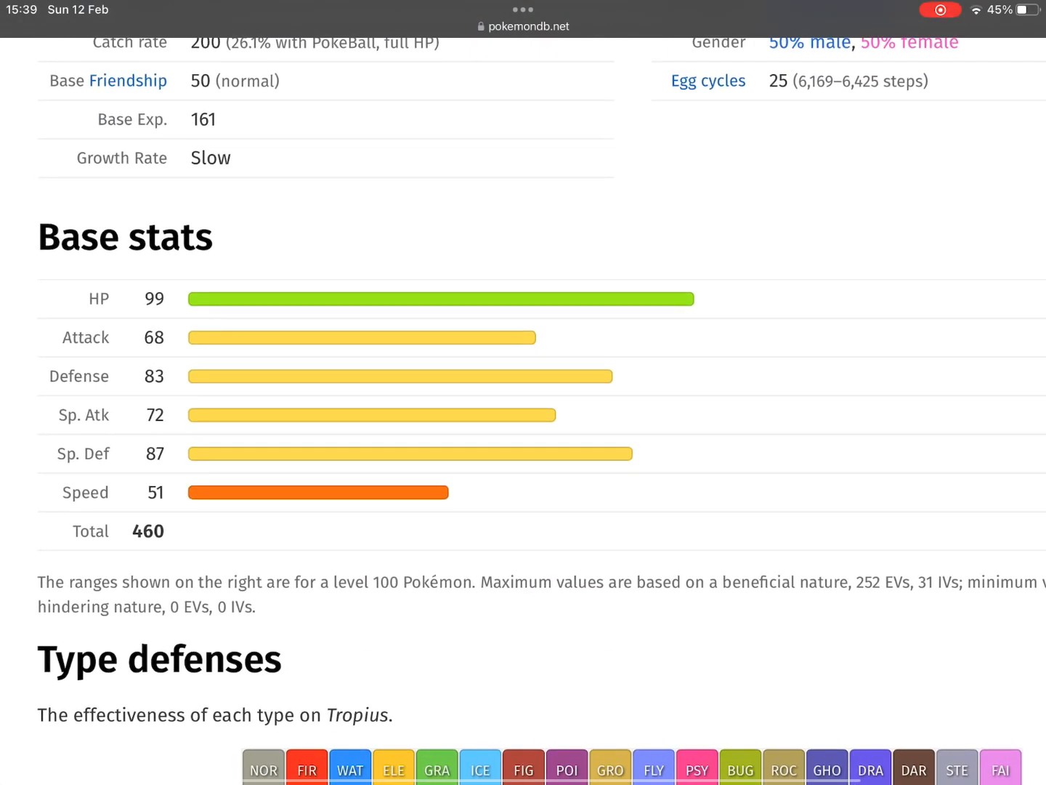
pyautogui.scroll(3)
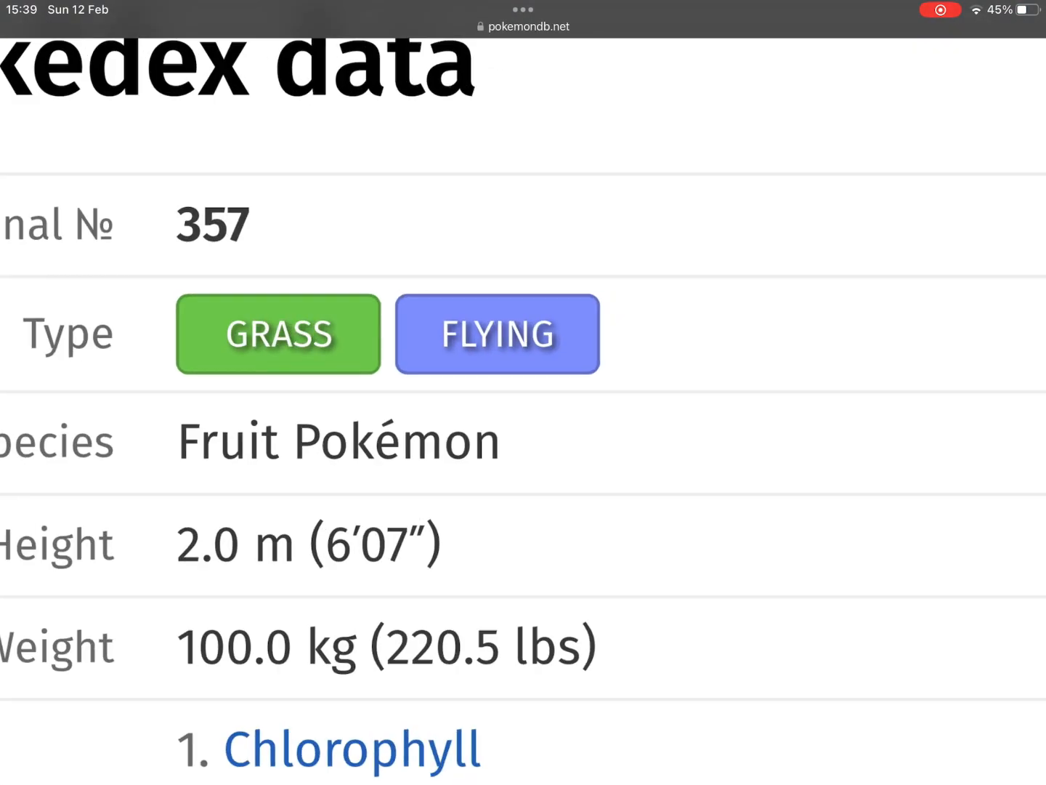
pyautogui.scroll(3)
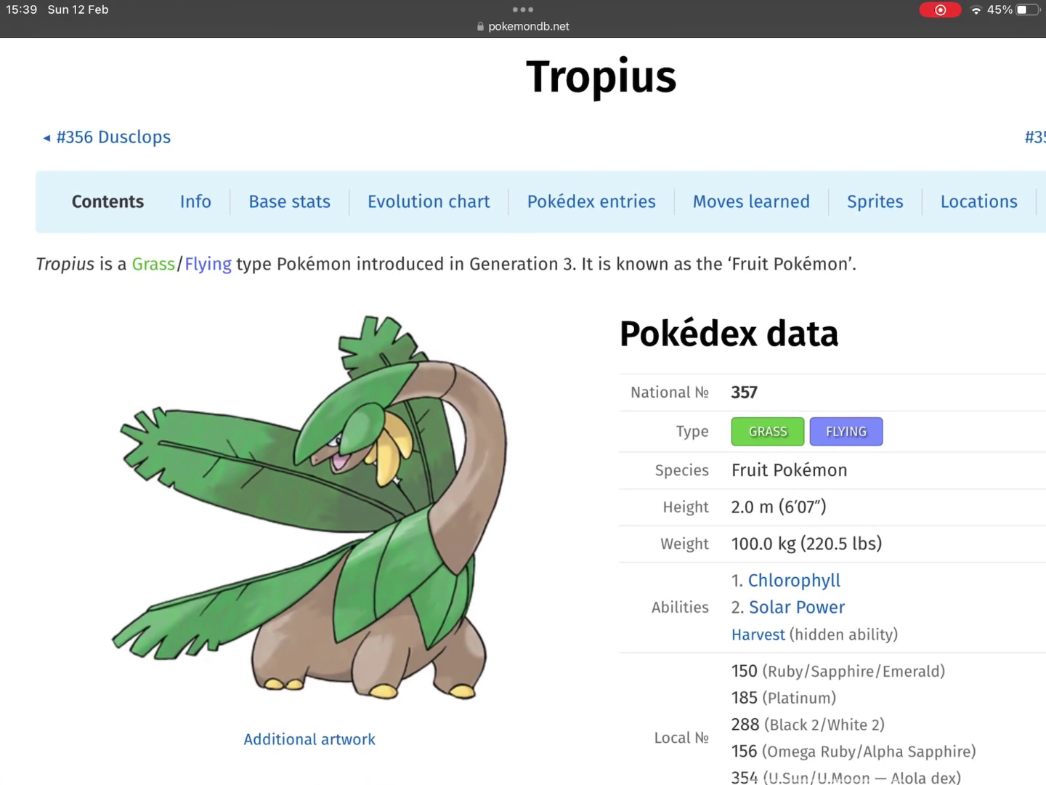
pyautogui.scroll(-3)
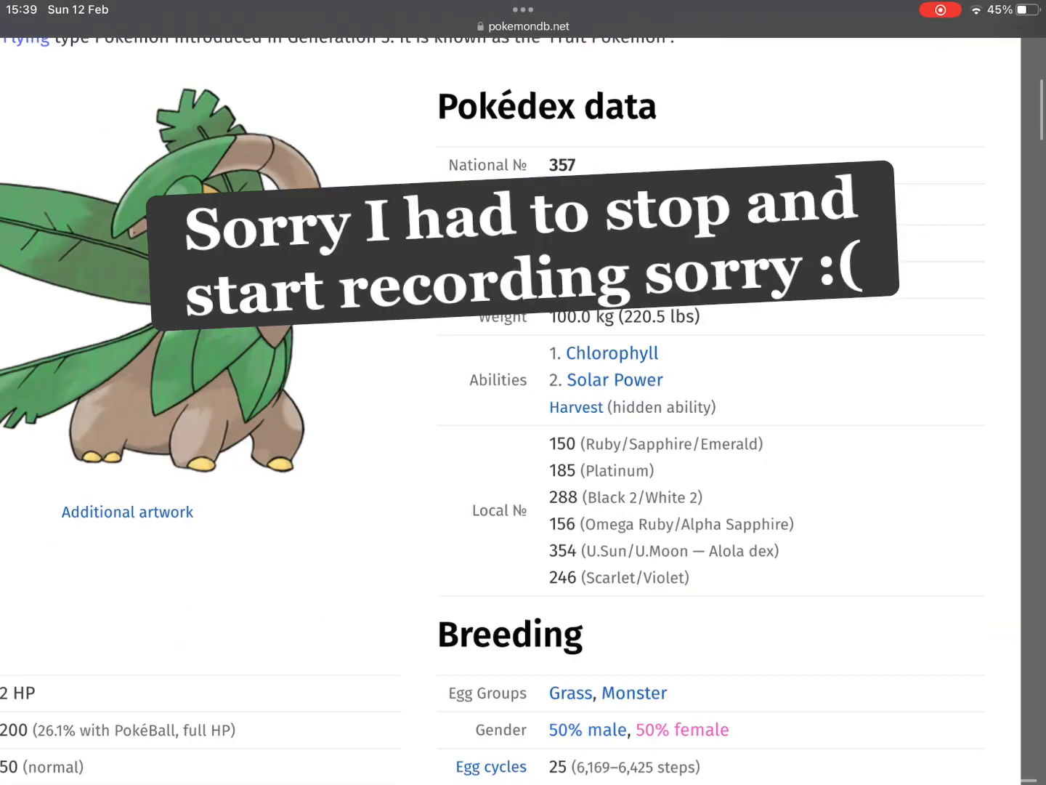
pyautogui.scroll(3)
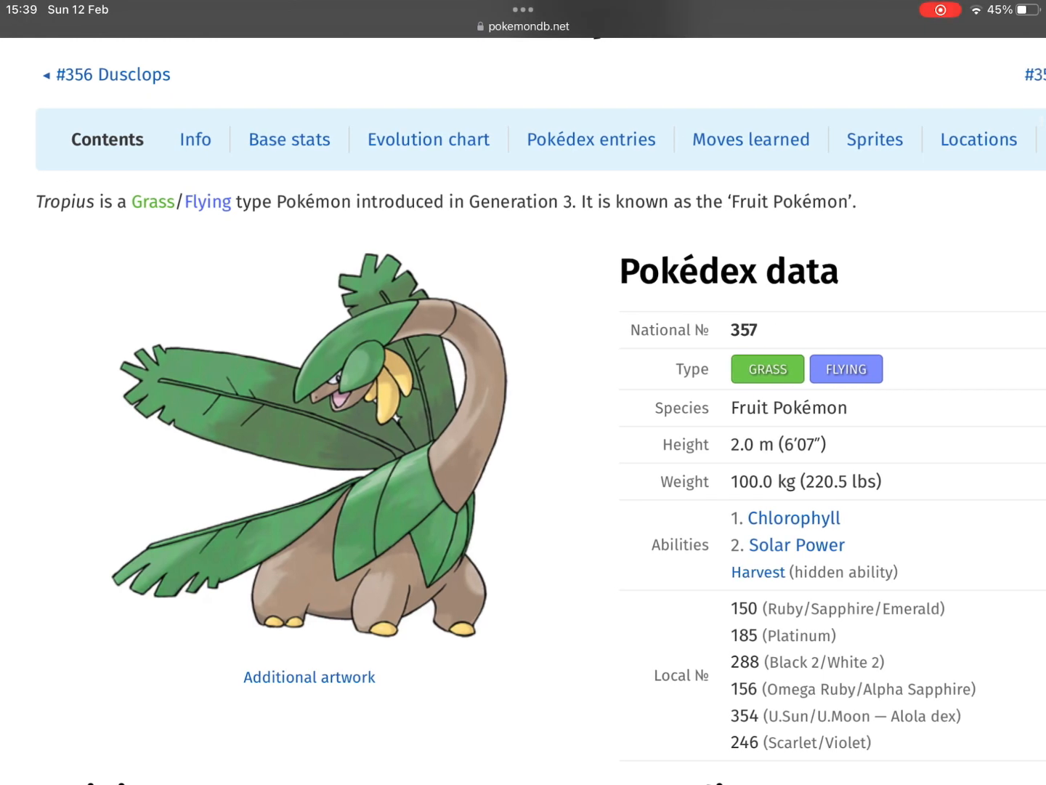
pyautogui.scroll(-3)
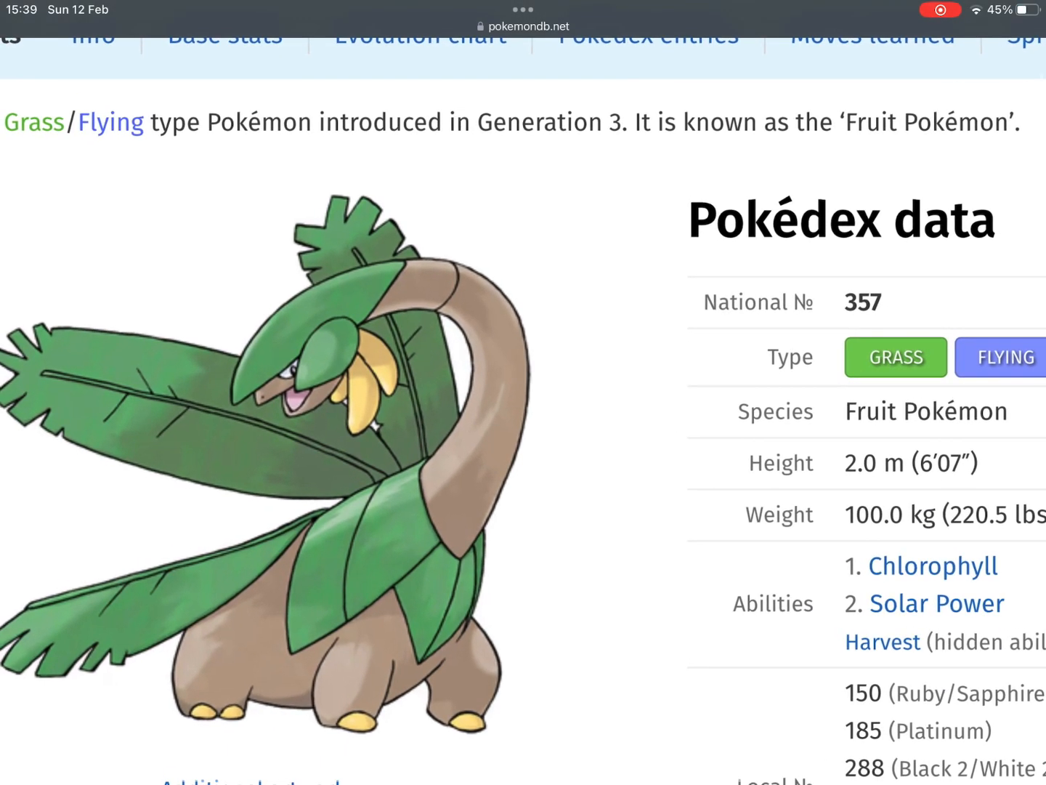